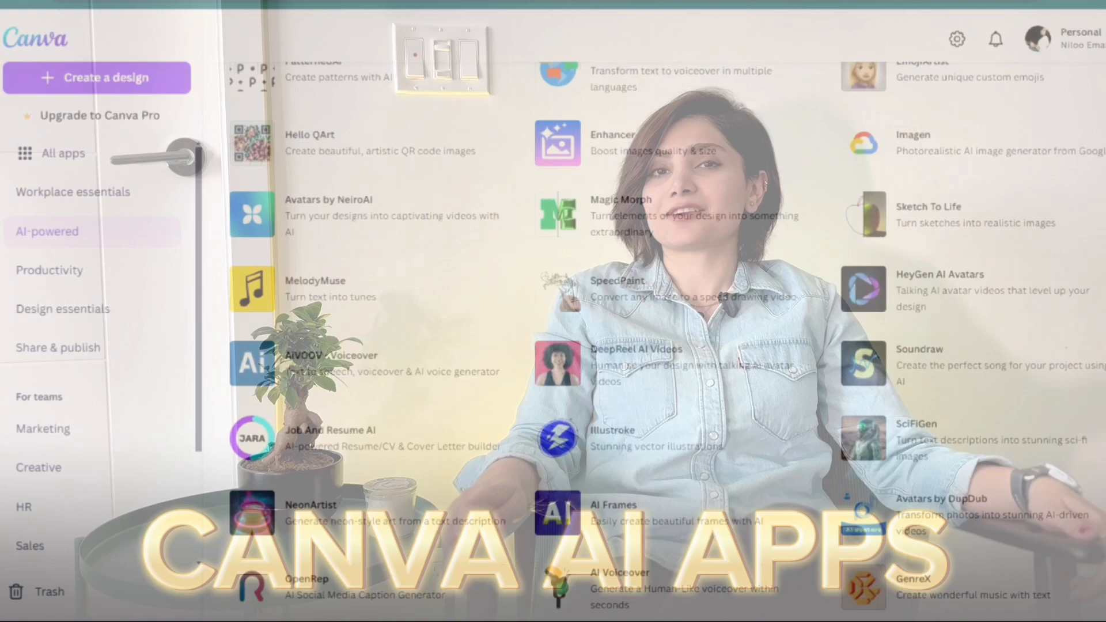
Filter the Apps directory to AI-powered apps and search 'neonartist' to reach the NeonArtist details page
scroll(down, 3)
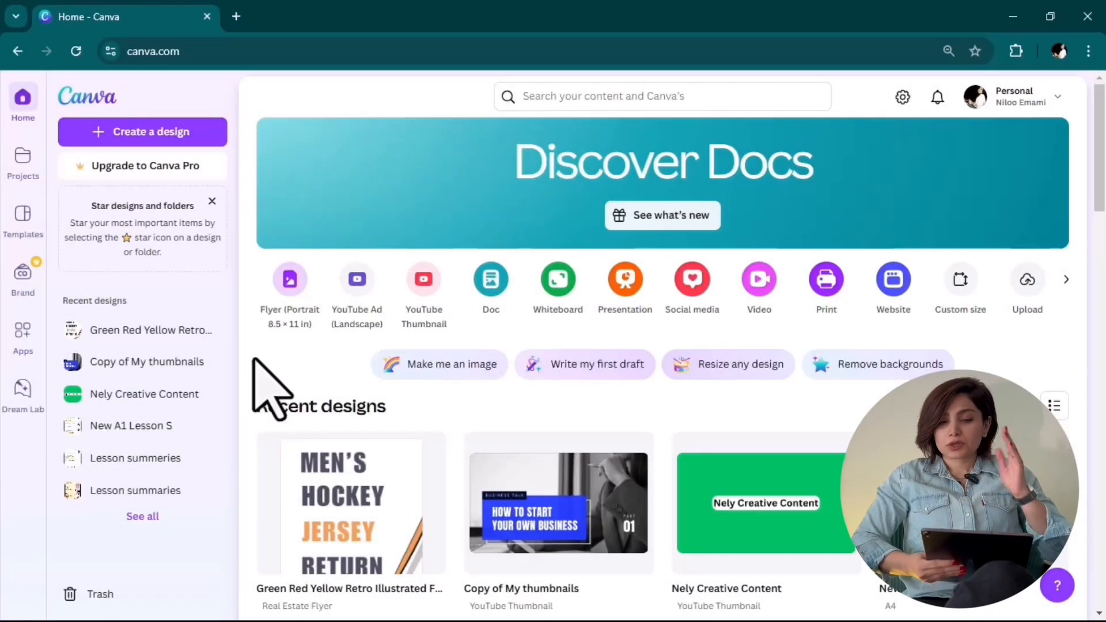
mouse_move(127, 99)
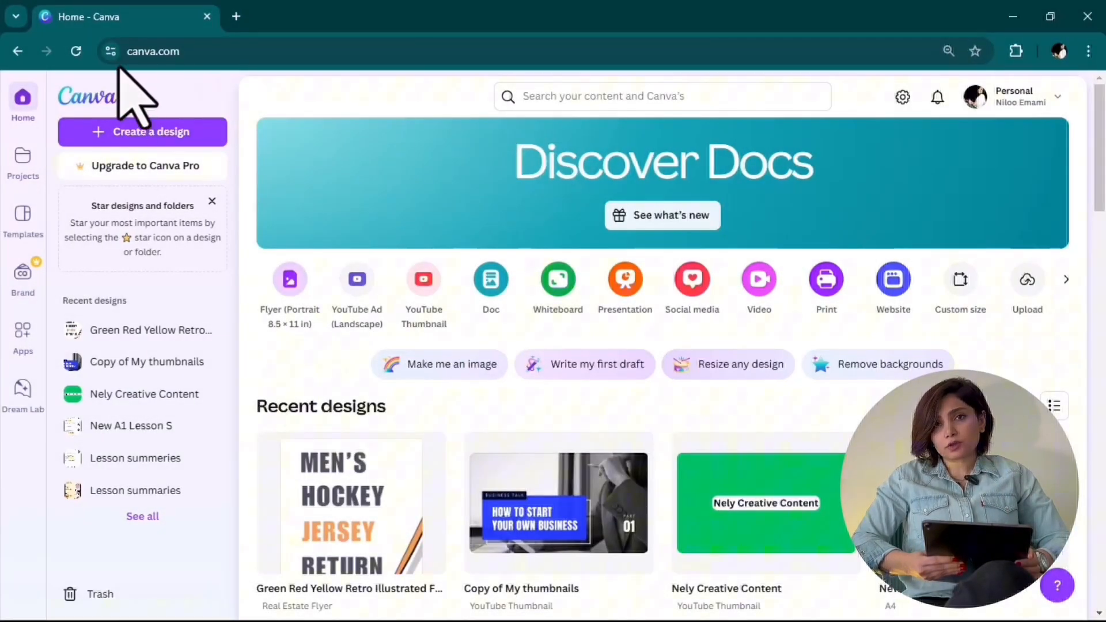
mouse_move(206, 123)
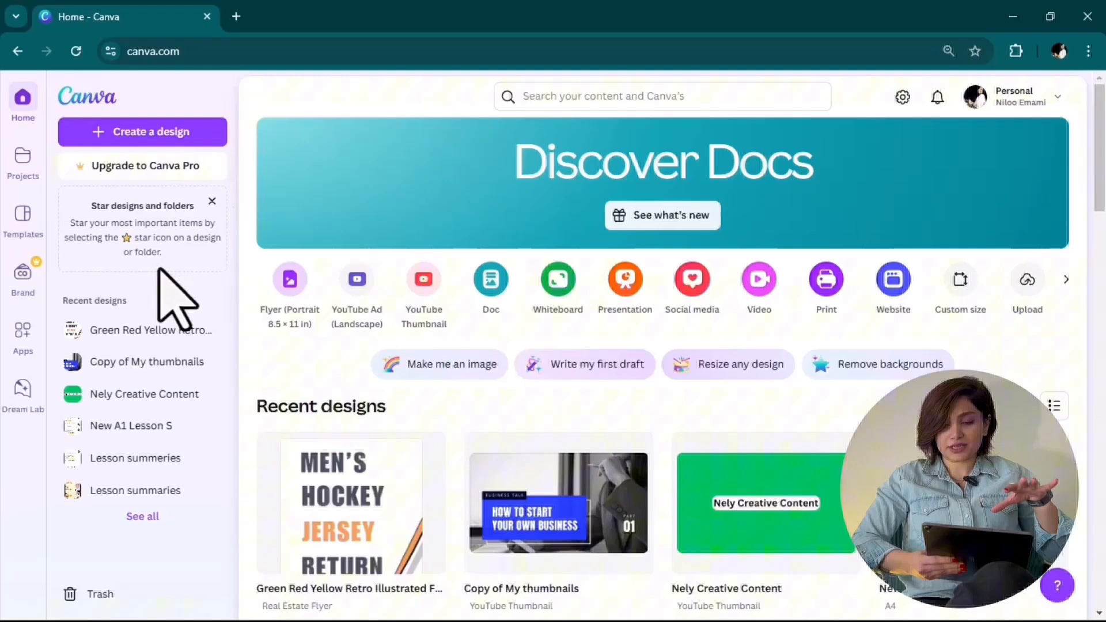
mouse_move(130, 329)
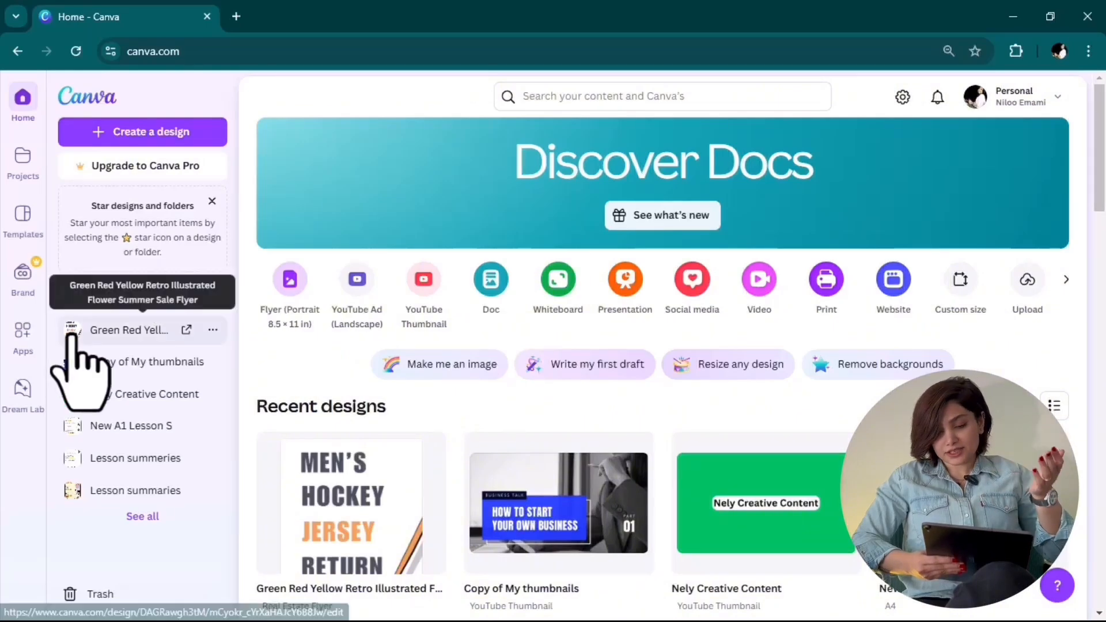
click(23, 336)
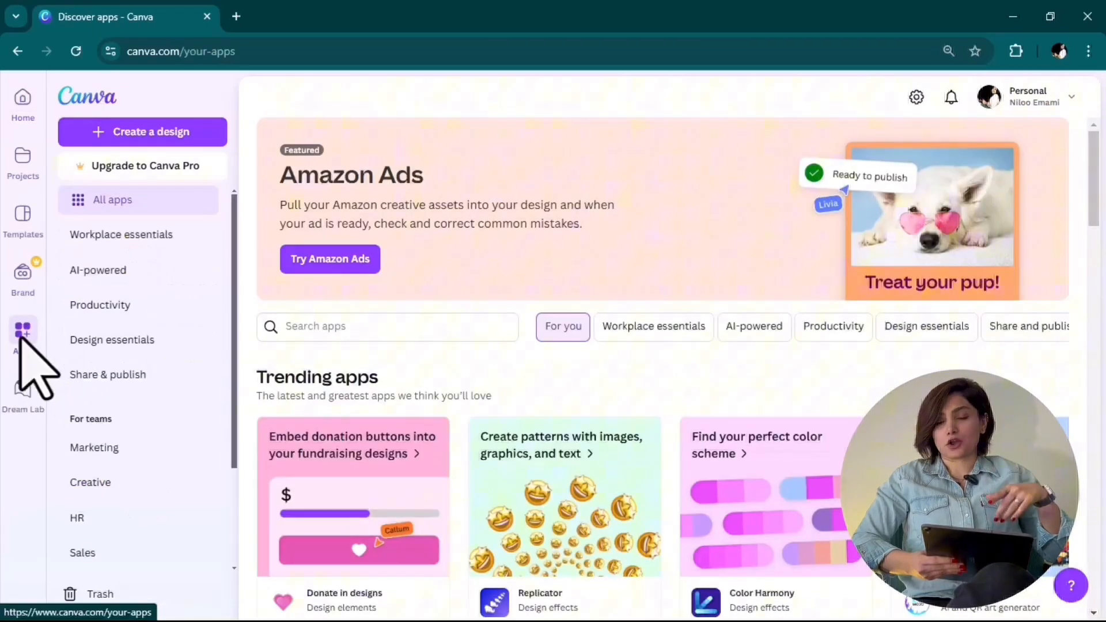
click(754, 327)
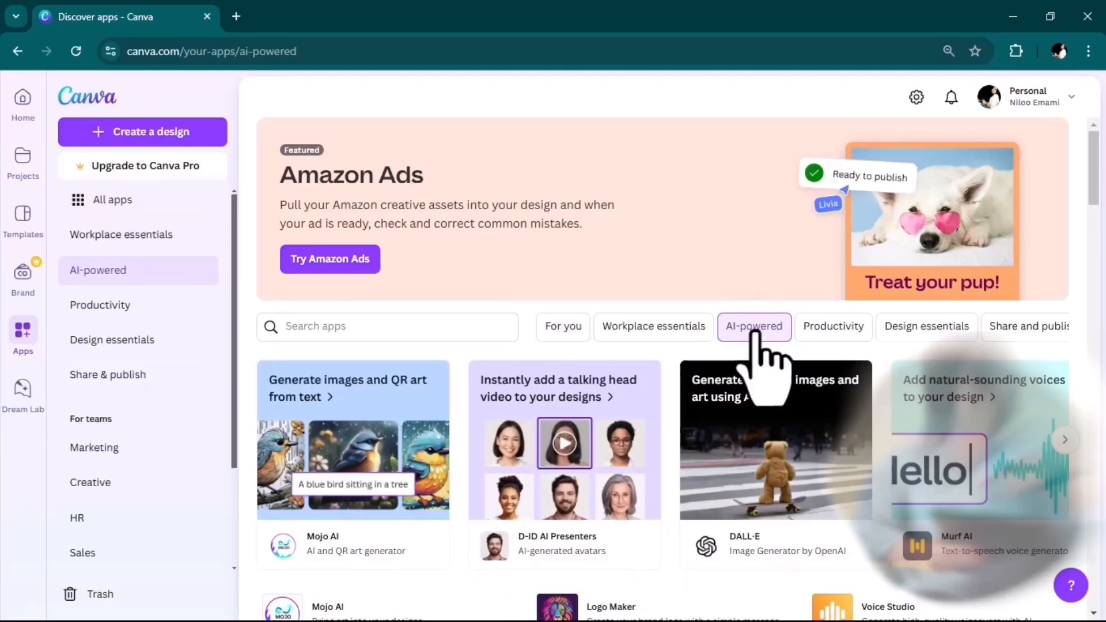
scroll(down, 3)
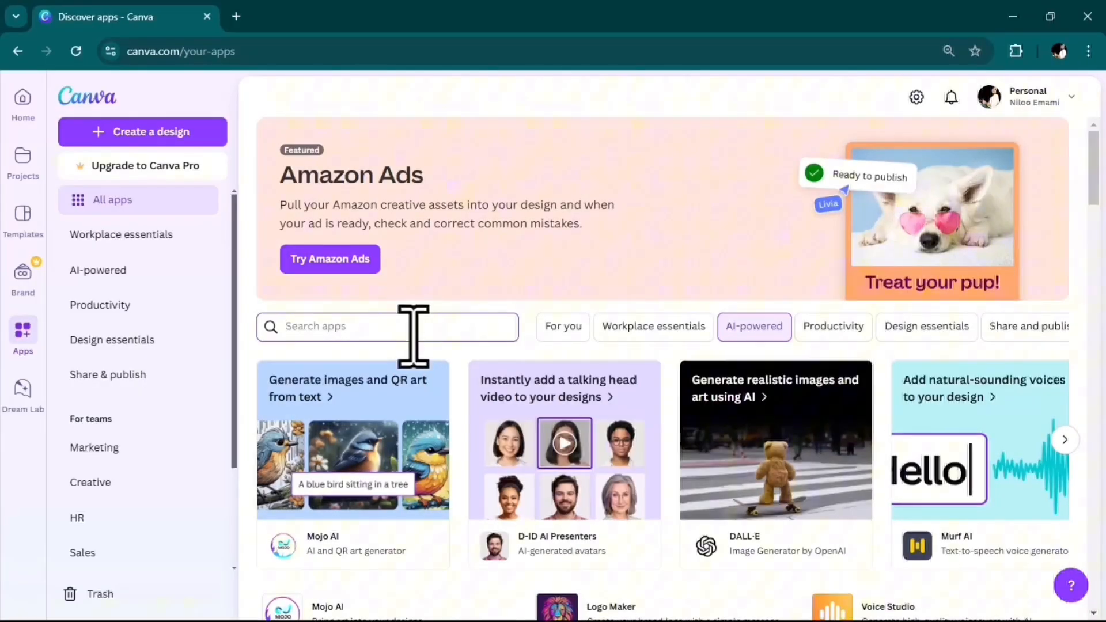
text(neonartist)
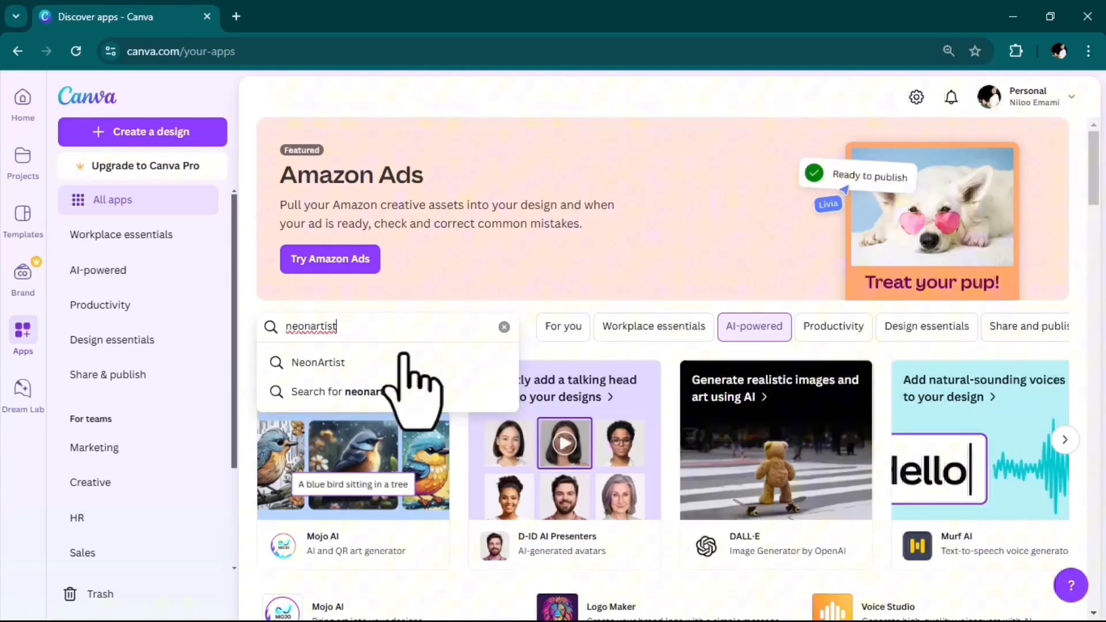
click(316, 362)
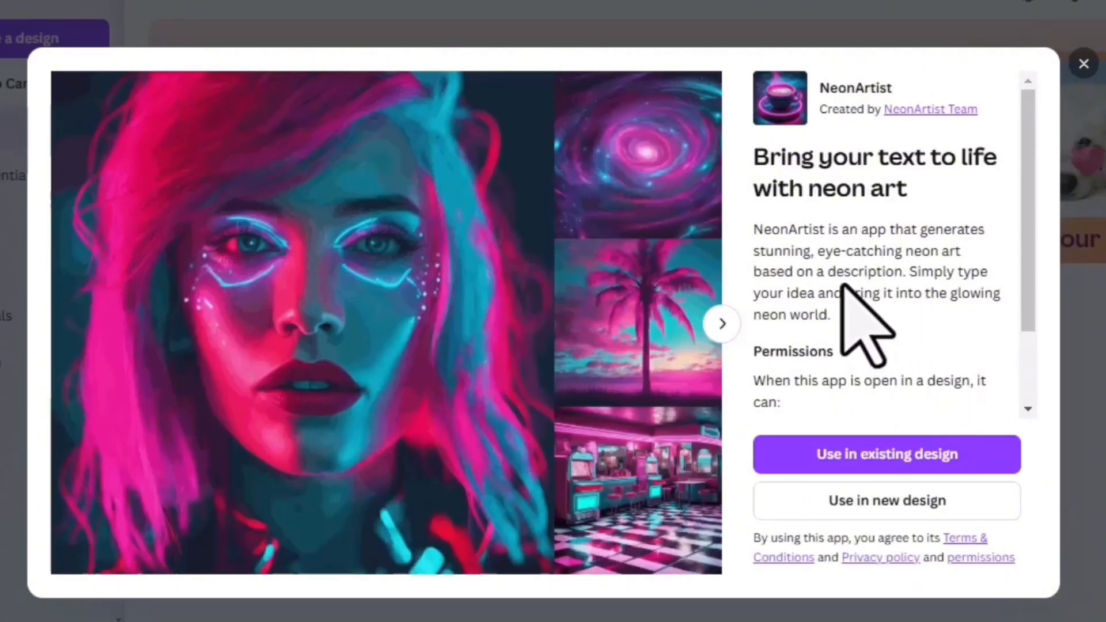
mouse_move(847, 332)
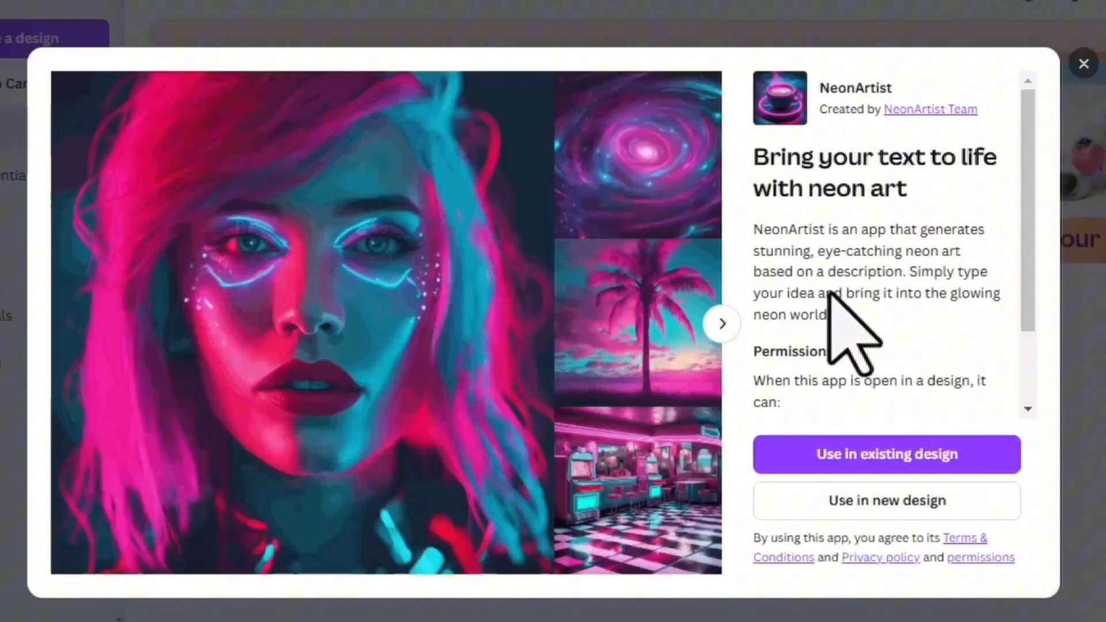
mouse_move(840, 353)
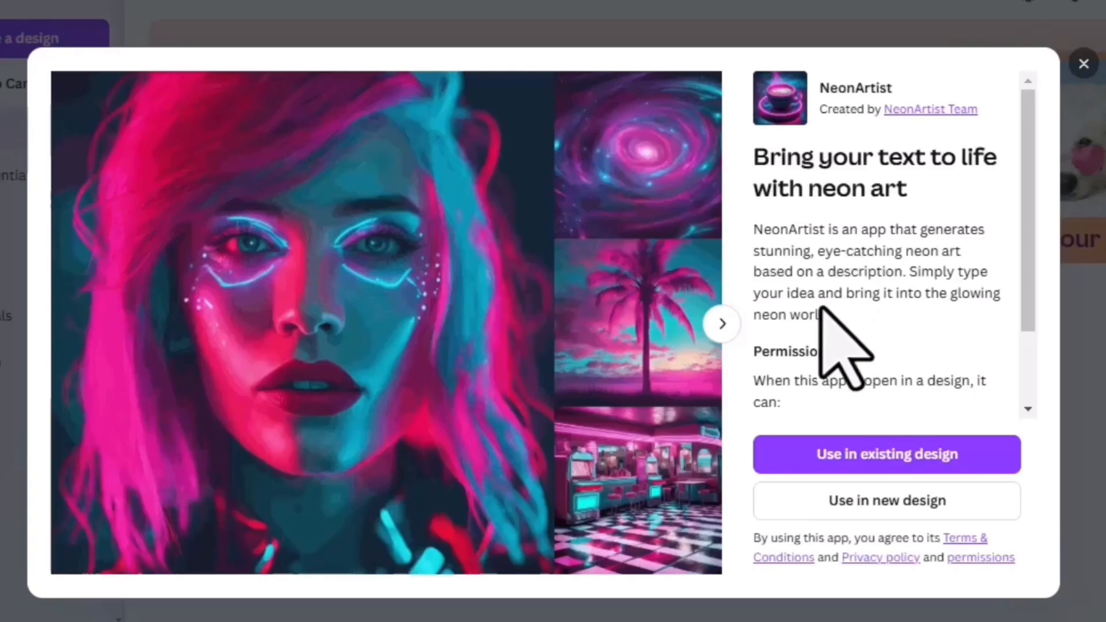
mouse_move(931, 360)
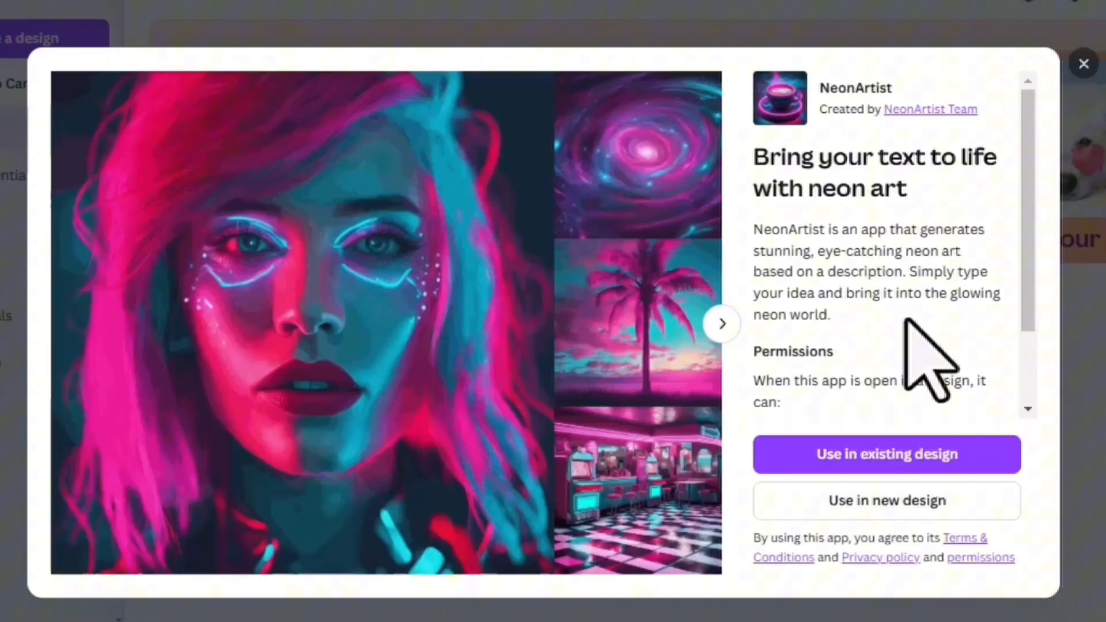
mouse_move(868, 381)
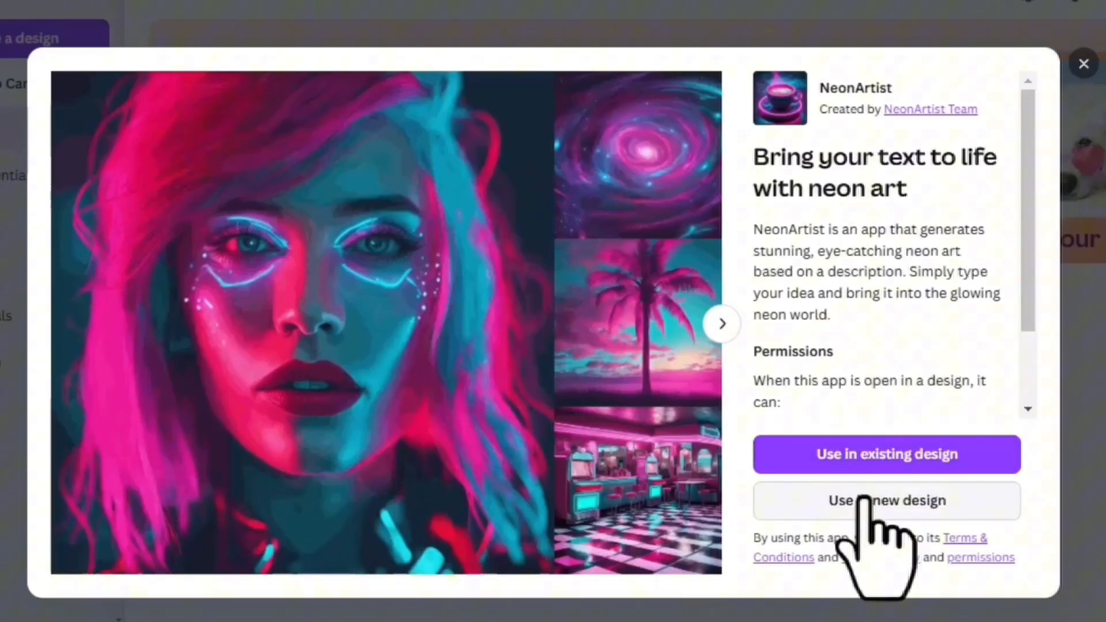
Use NeonArtist in a new design, searching 'you' to choose the YouTube Ad (Landscape) size
click(888, 502)
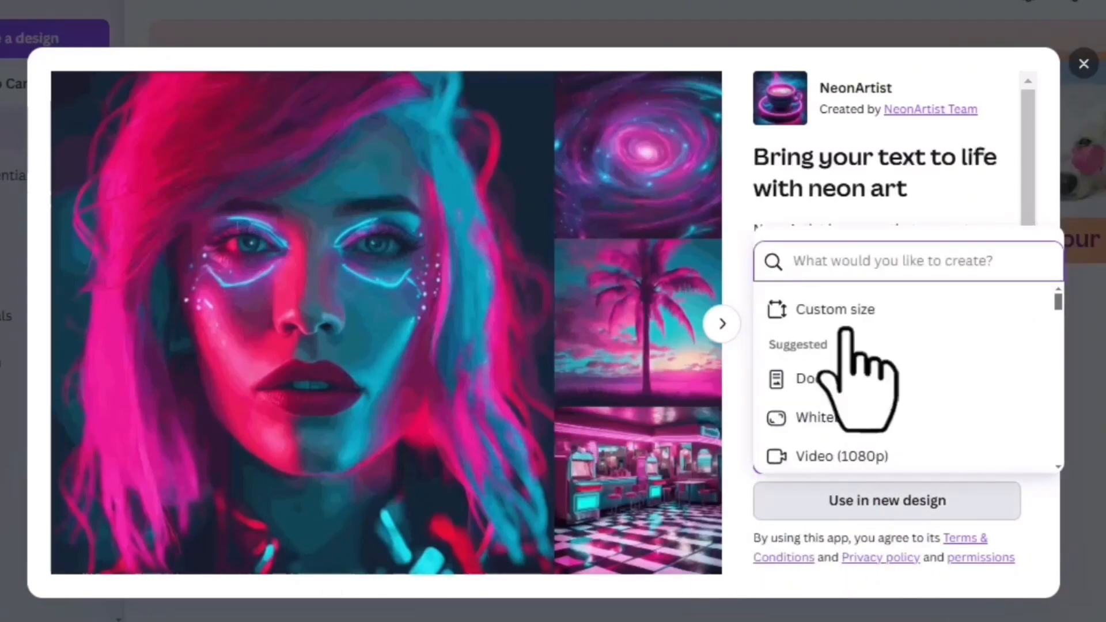
text(you)
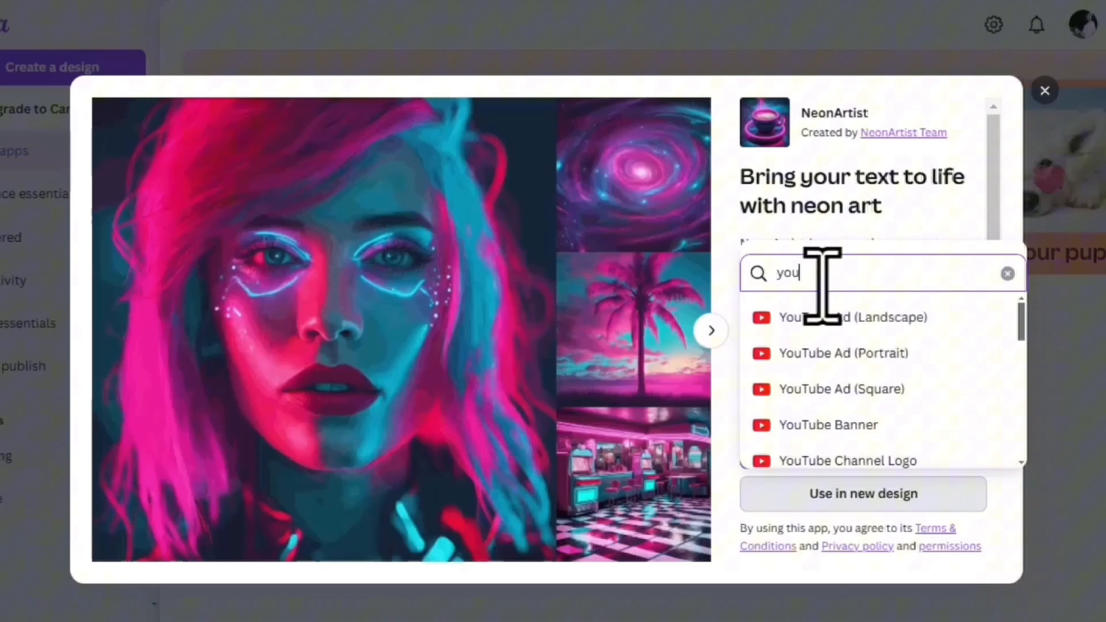
click(841, 316)
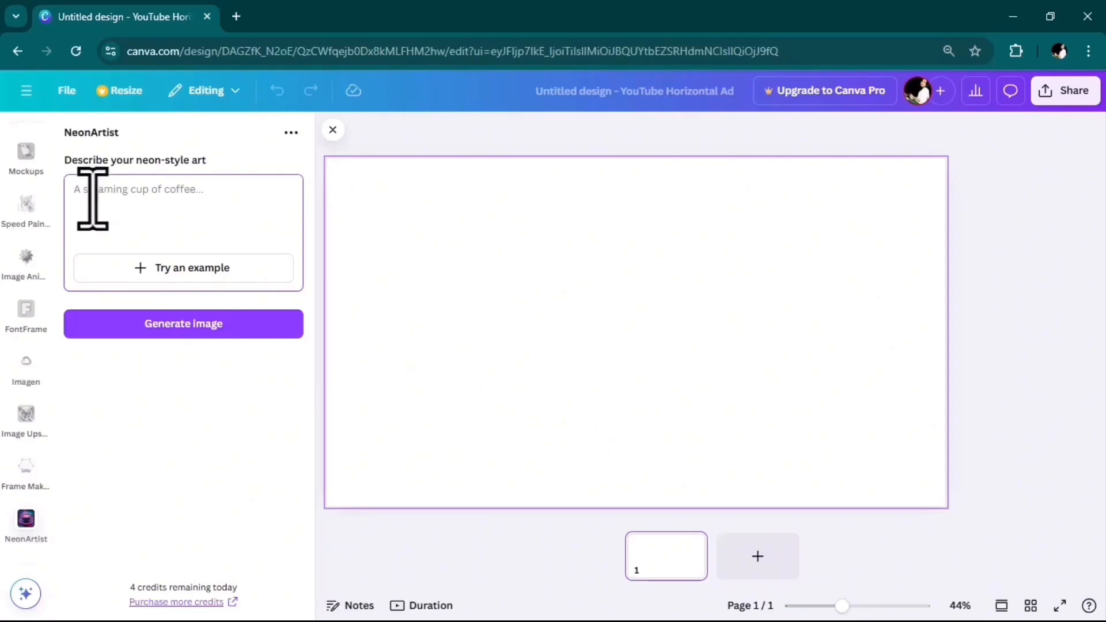
Generate a neon image from 'a bear eating pizza' and position it on the ad canvas
text(a bear eating pizza)
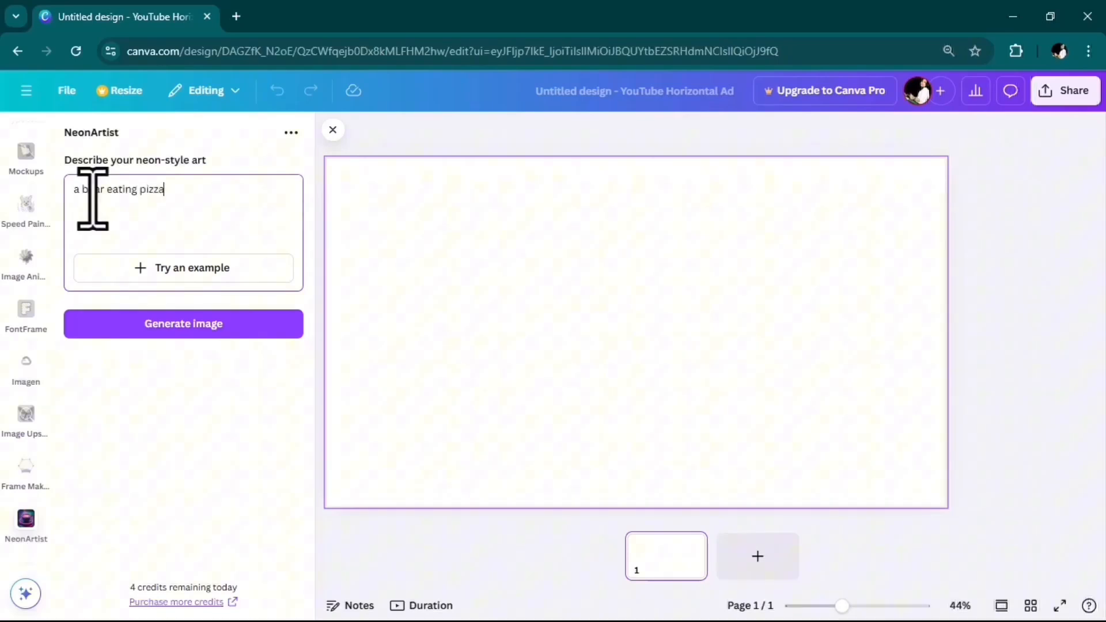
click(183, 324)
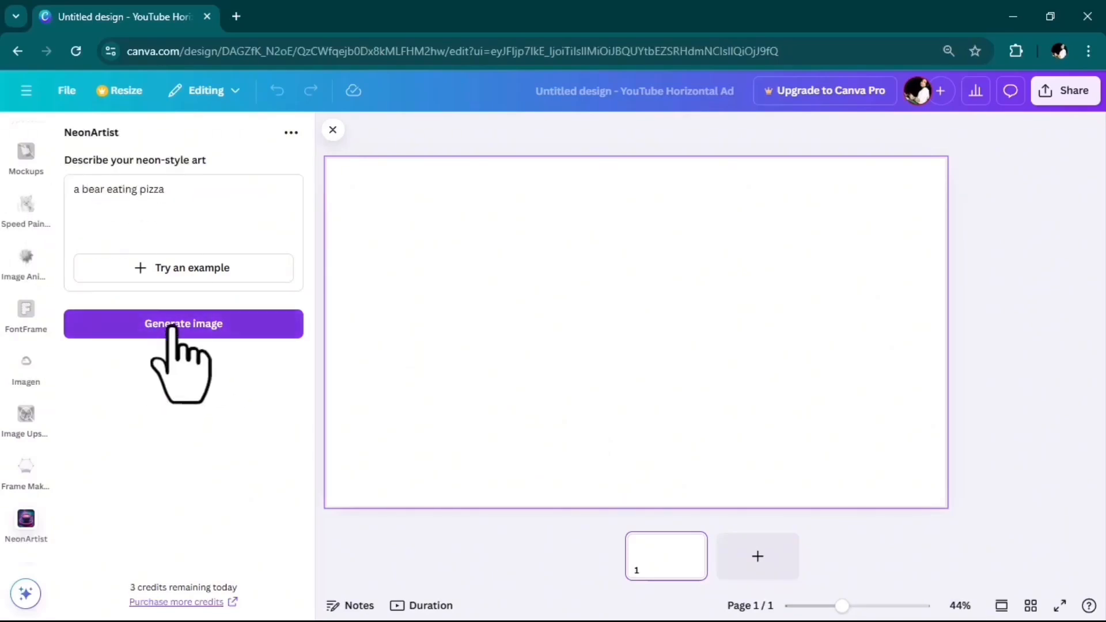
click(184, 324)
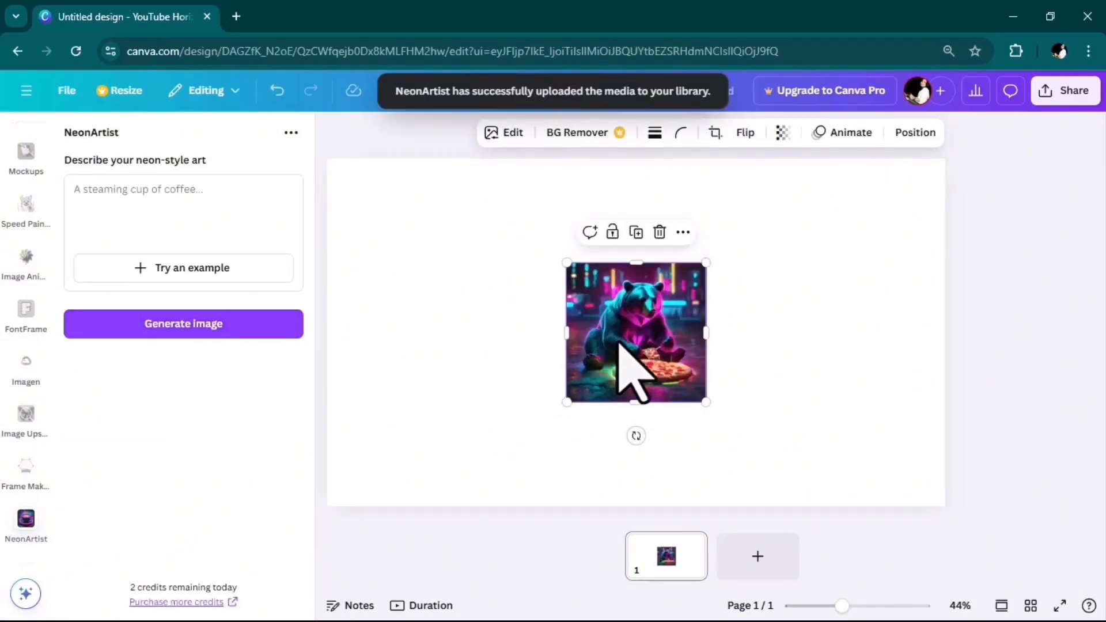
drag(635, 332, 479, 332)
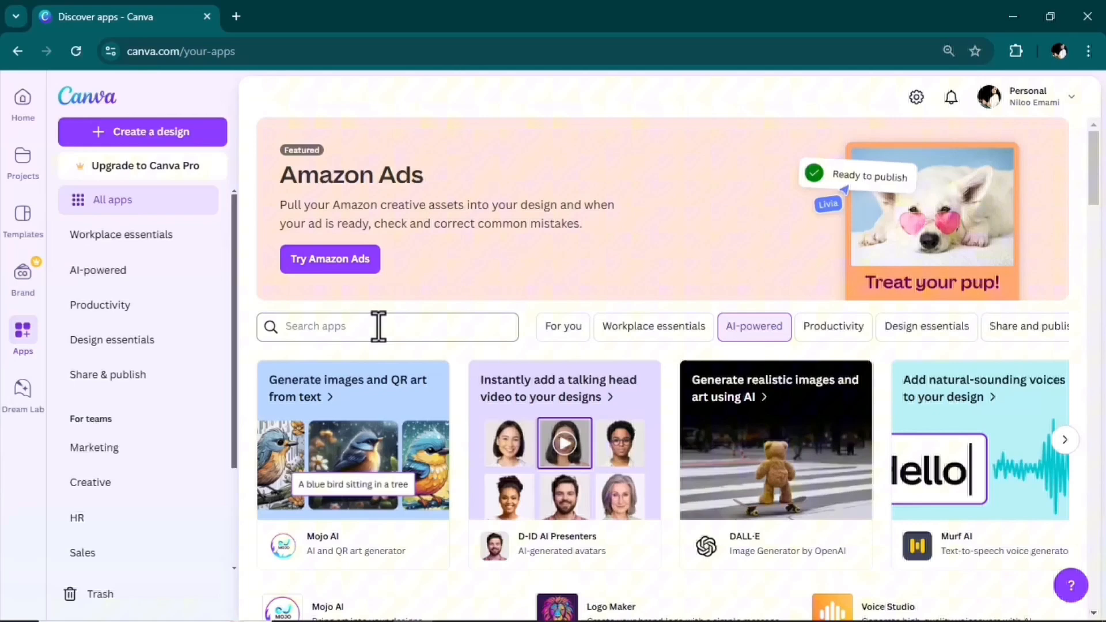
Search 'ultra real', use the Ultra Real app in a new YouTube Ad (Landscape) design
text(ui)
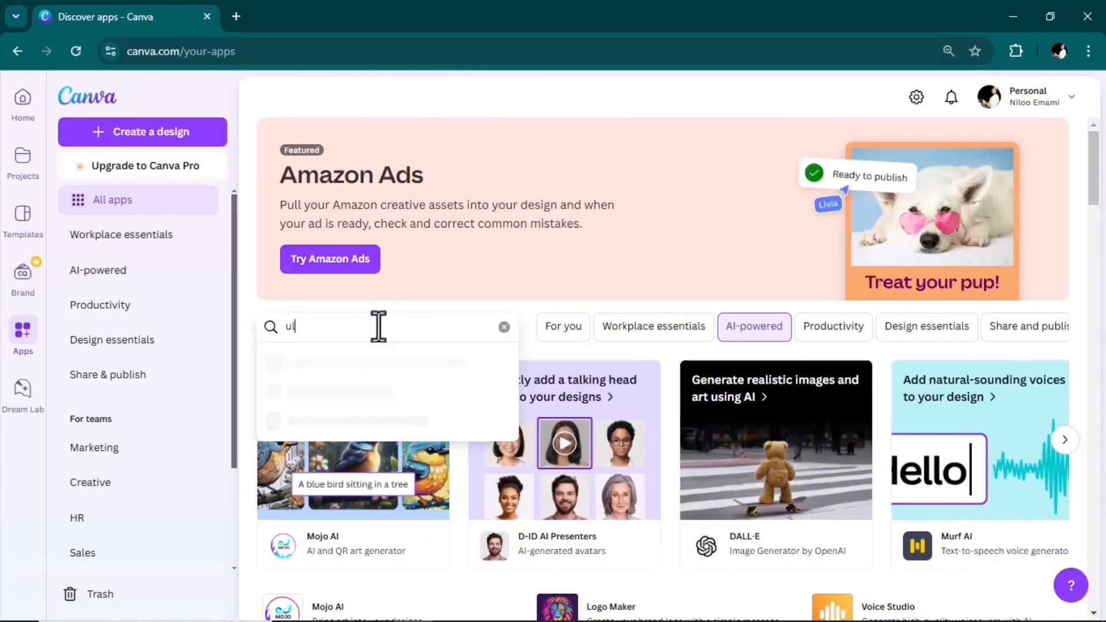
text(ultra real)
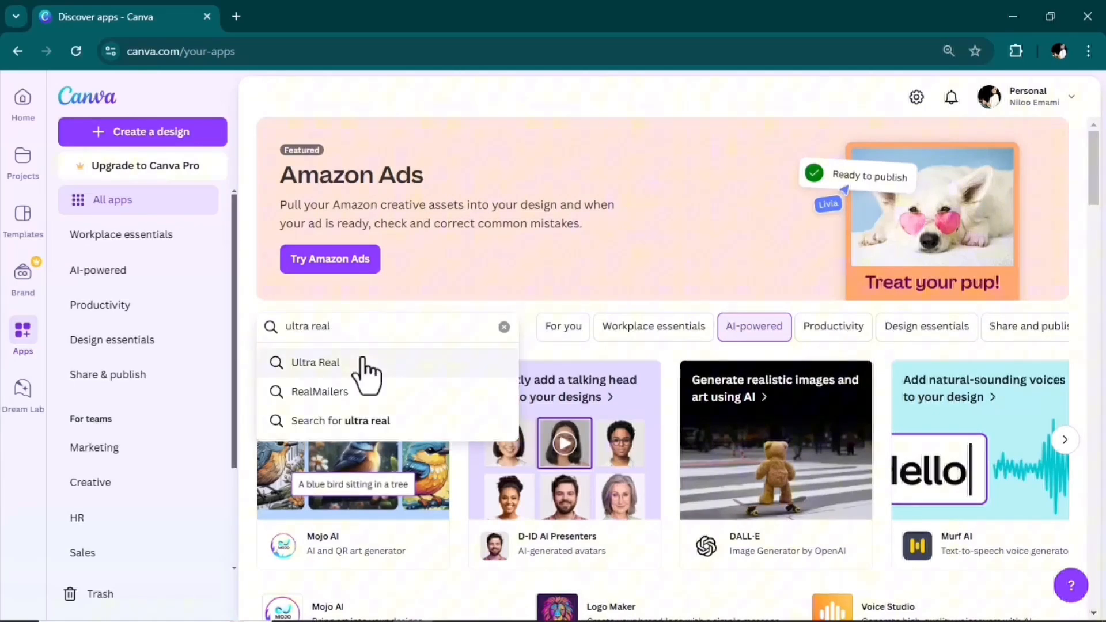
click(315, 363)
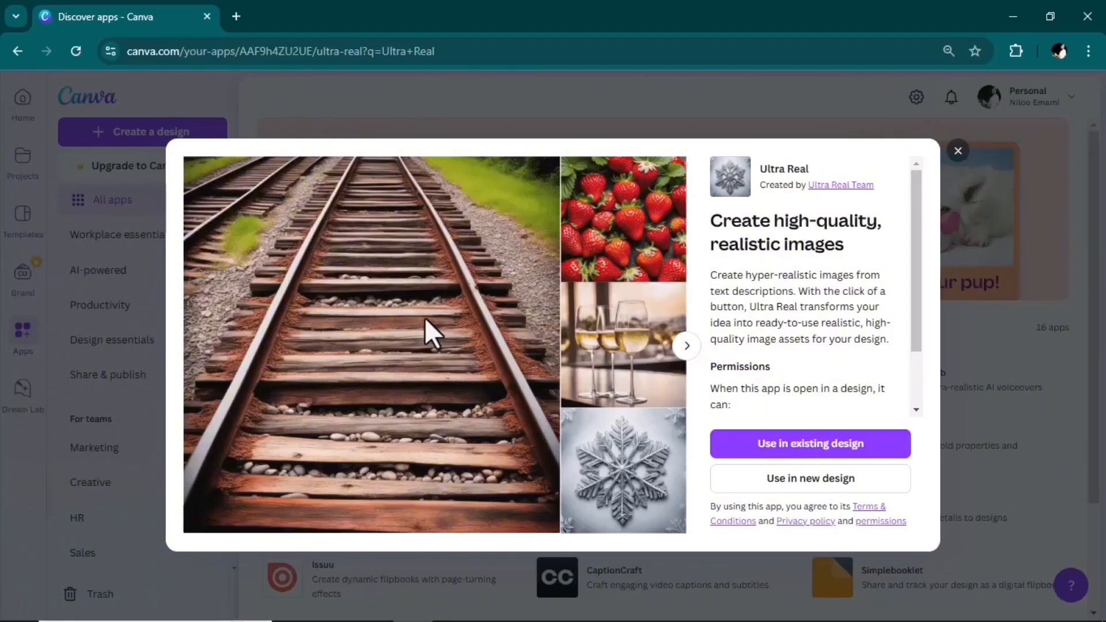
text(you)
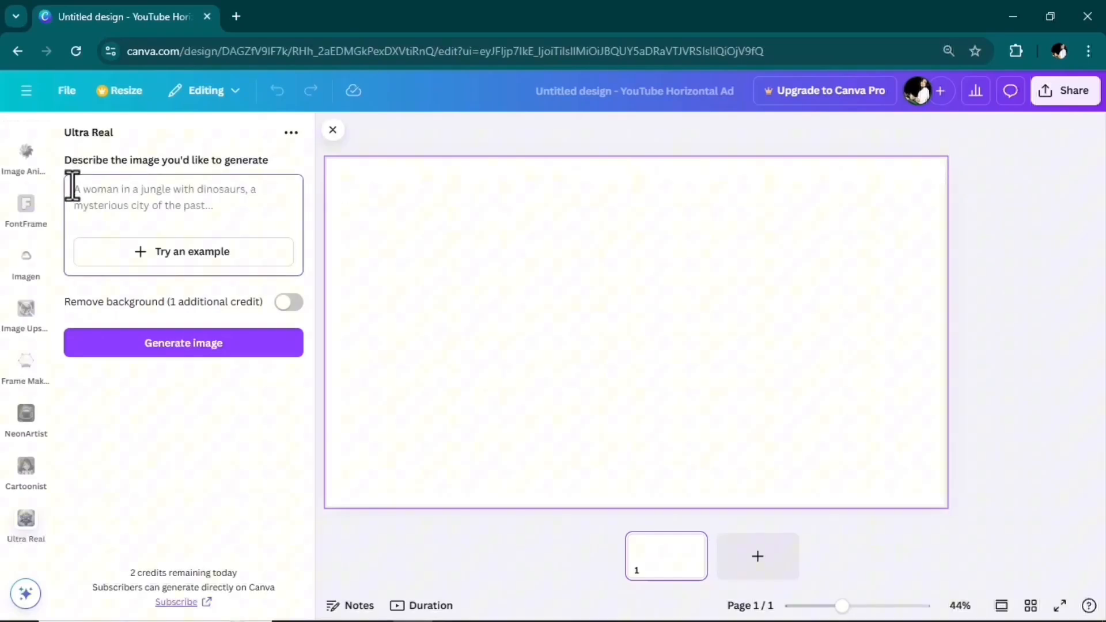
Describe 'a boy sitting on the beach watching the sunset' and generate it on Ultra Real's website
text(a boy sitting on the beach watching the sunset)
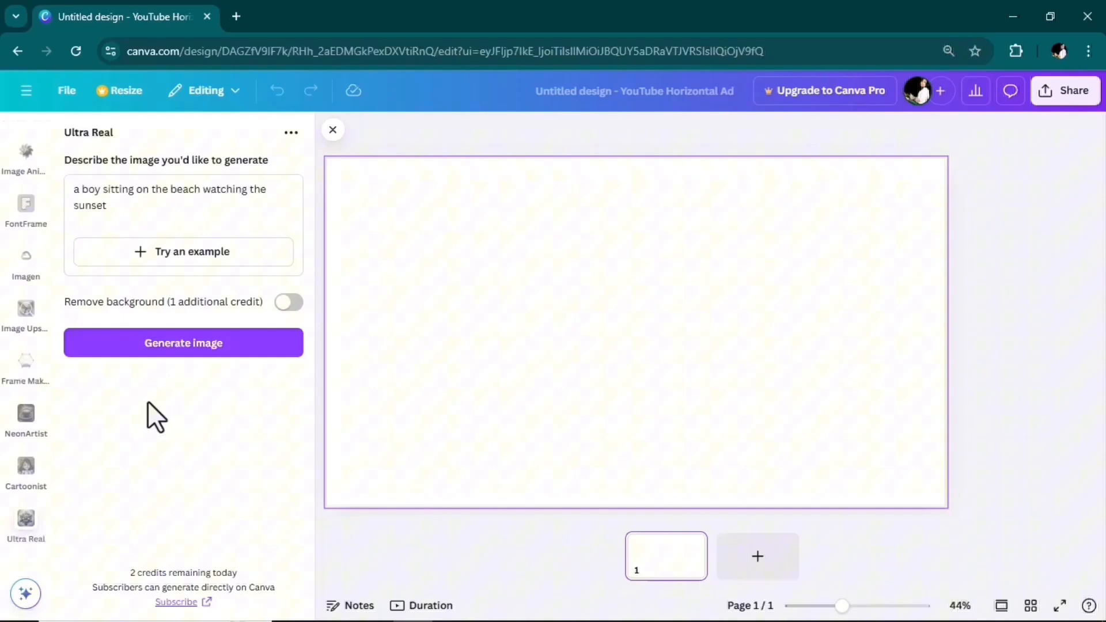
click(183, 343)
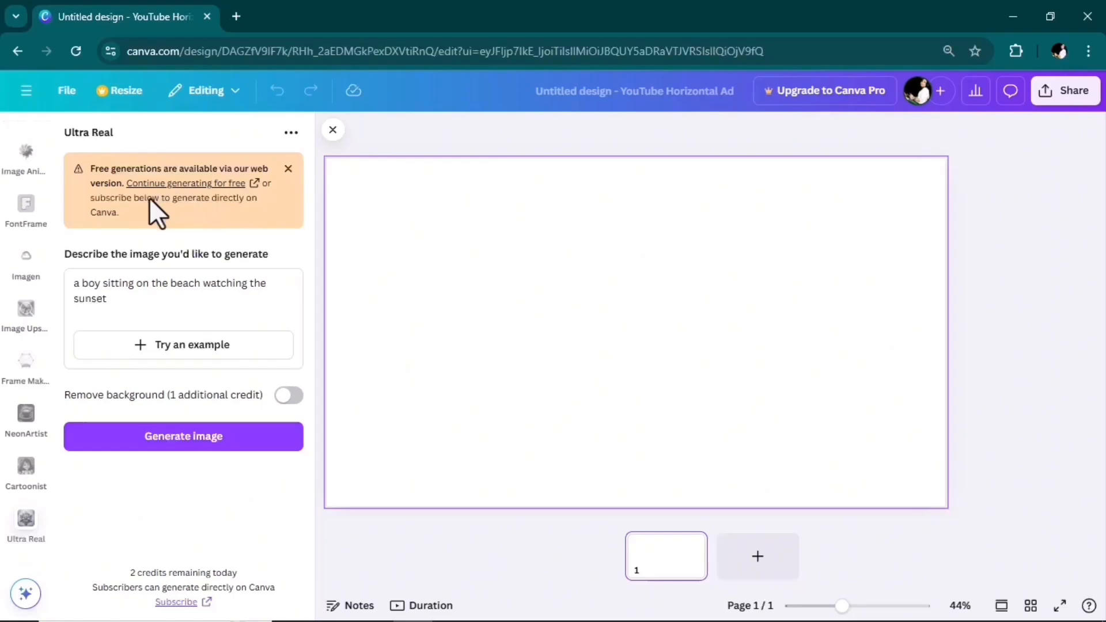
mouse_move(164, 212)
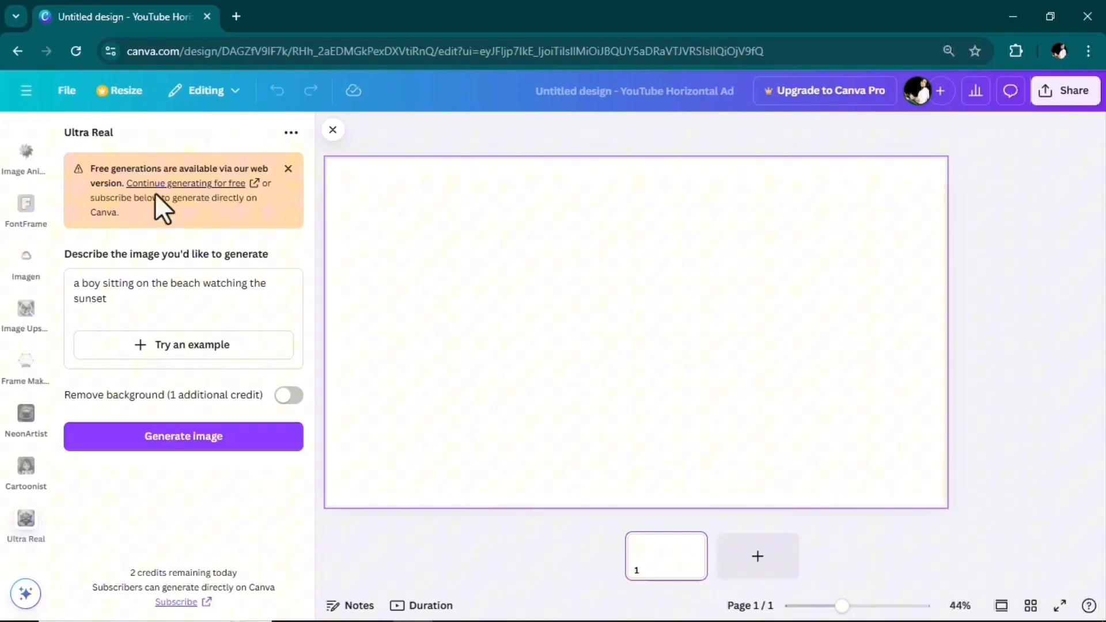
click(183, 436)
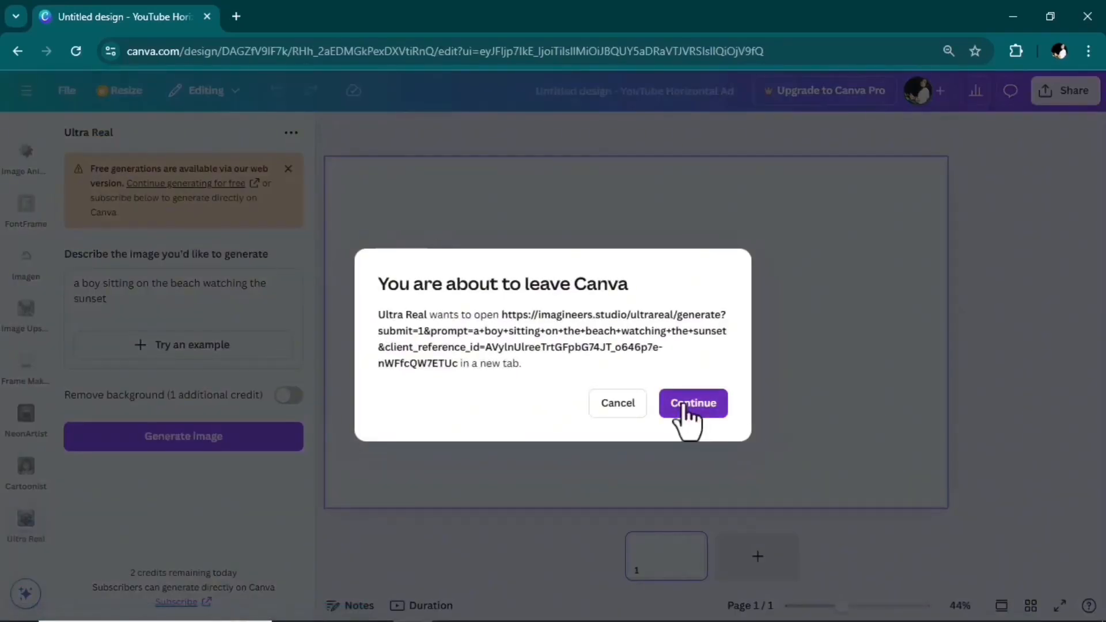
click(692, 404)
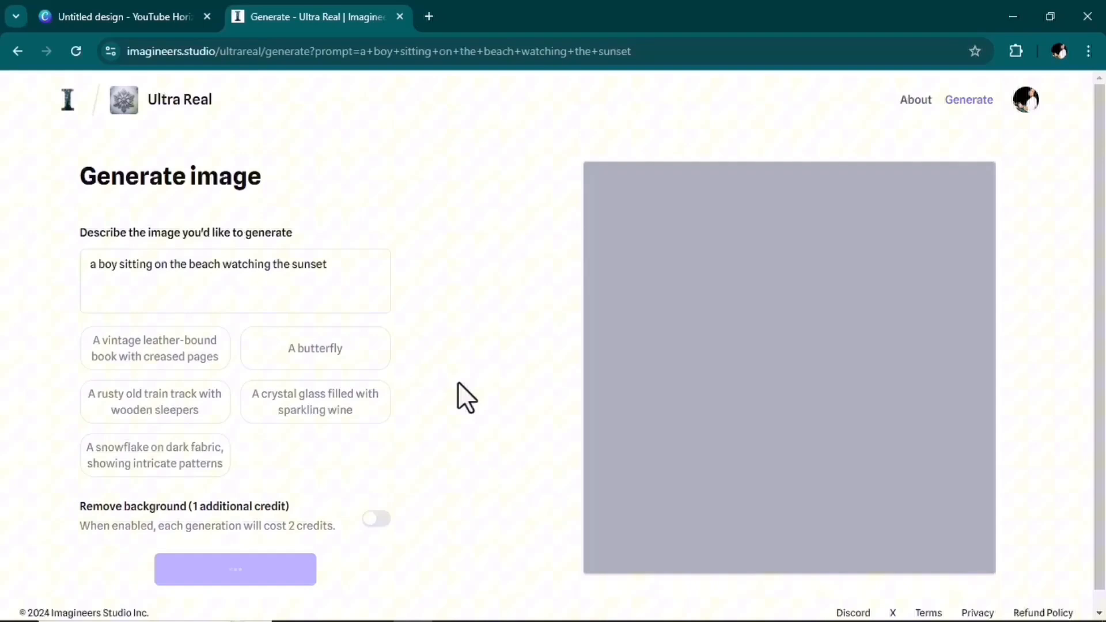
Download the generated realistic beach sunset image from the Ultra Real result
click(235, 569)
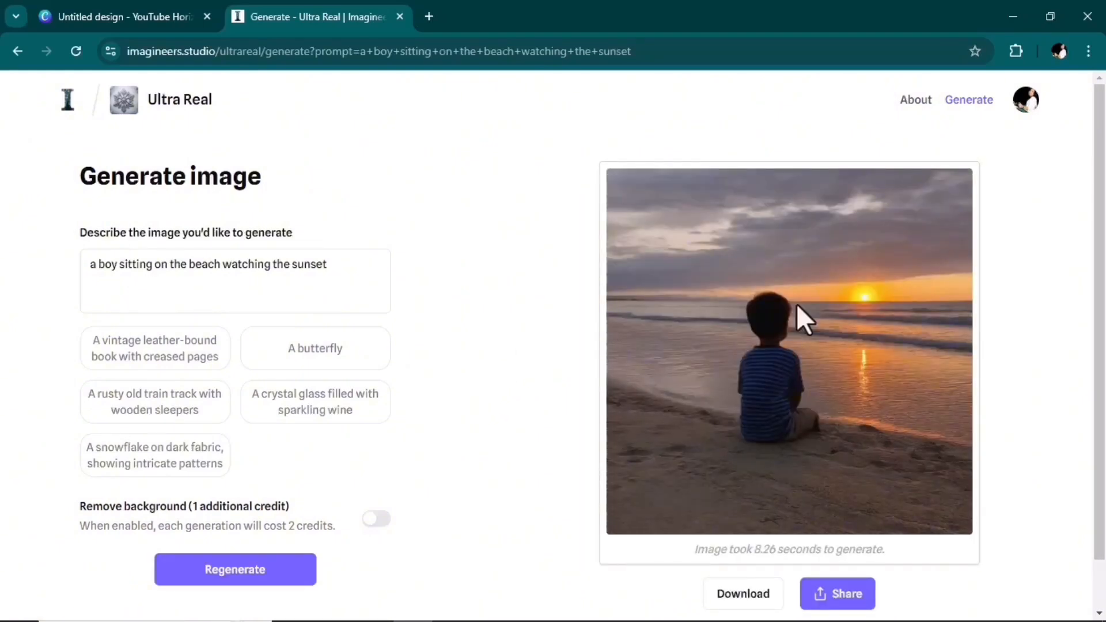
mouse_move(778, 459)
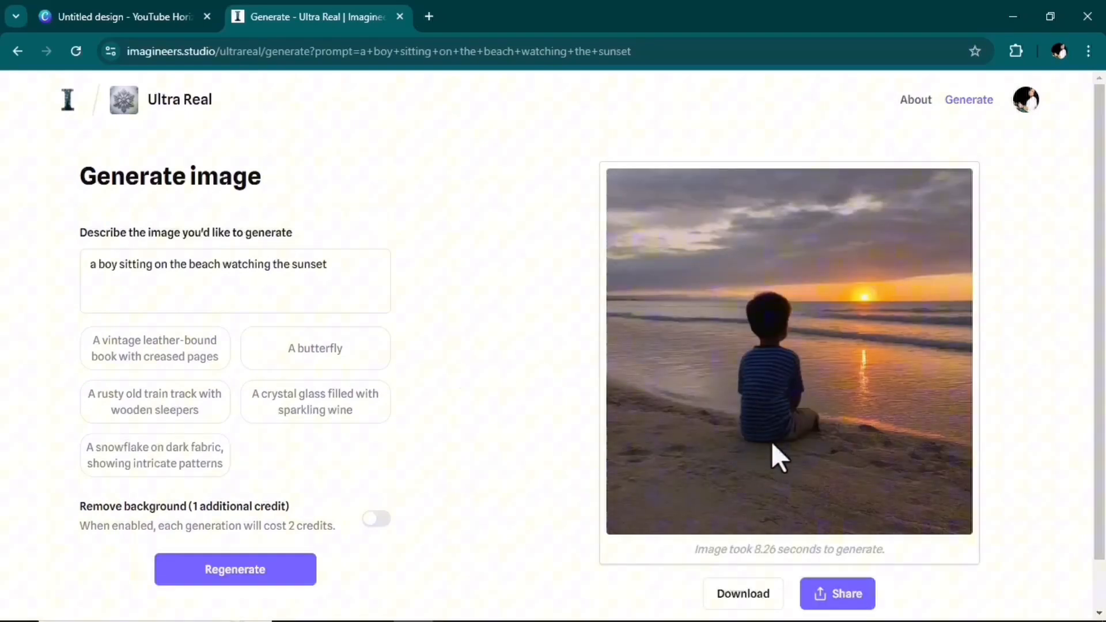
scroll(down, 3)
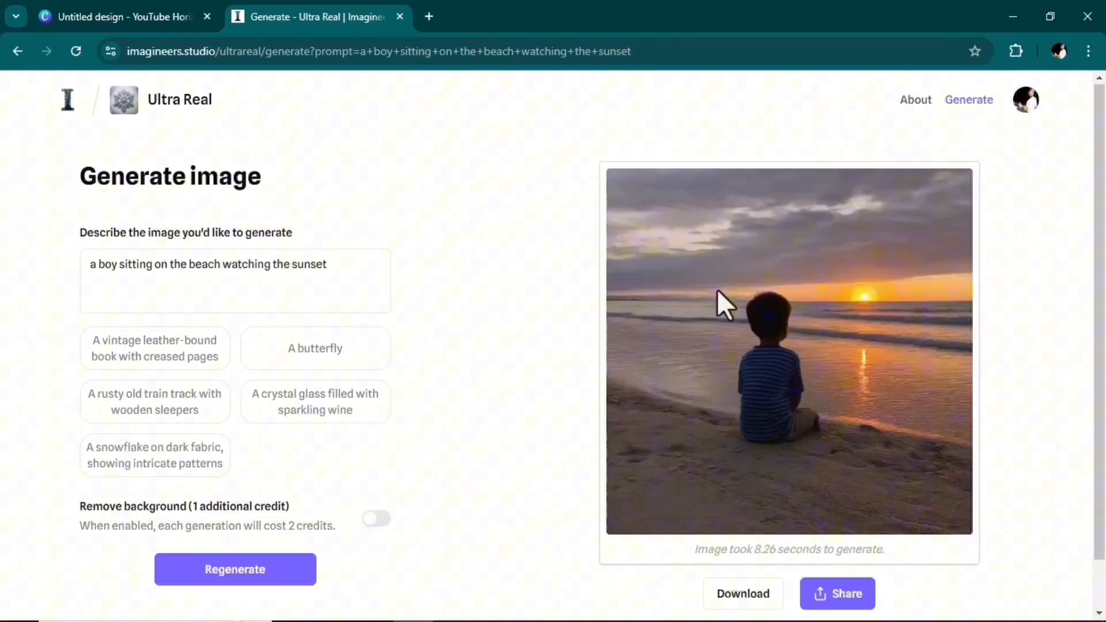
mouse_move(798, 420)
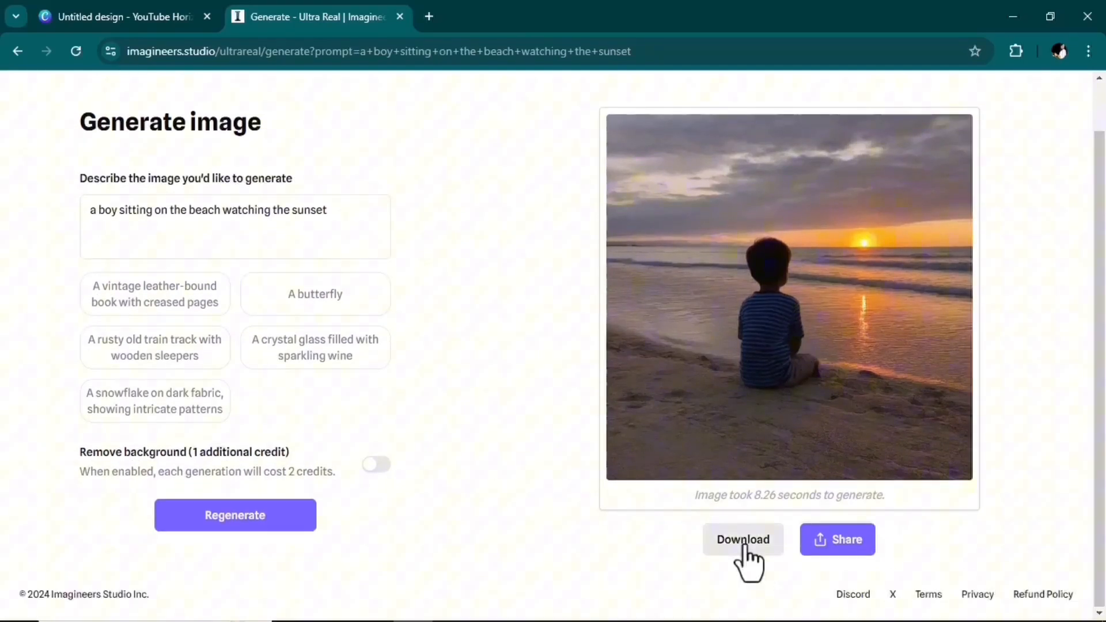
click(742, 540)
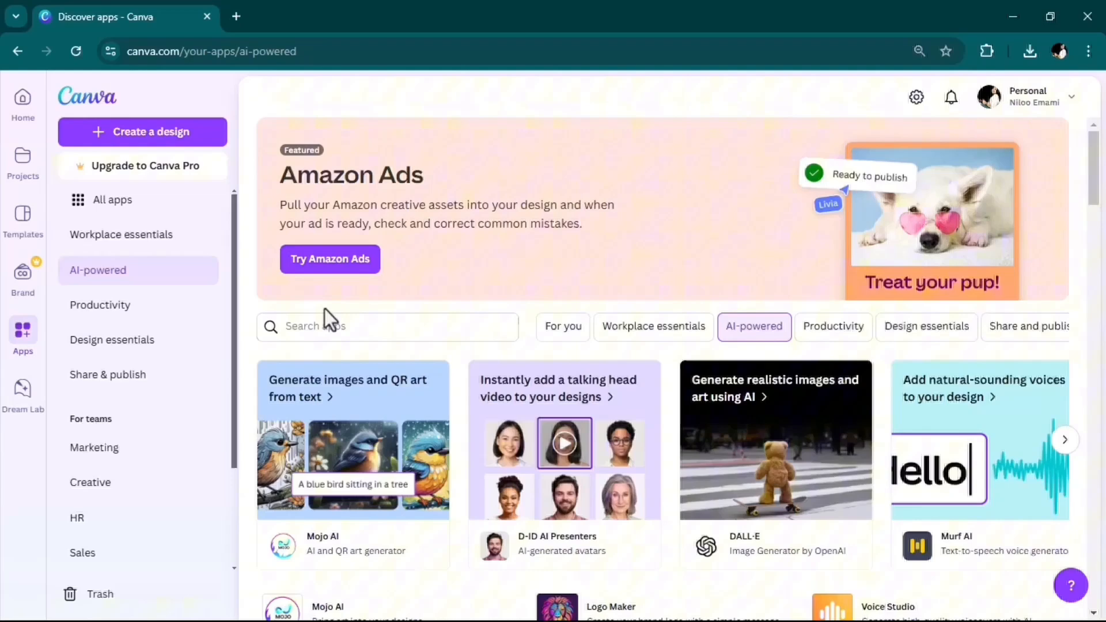
Search 'vox', use VoxelArt in a new design sized as a YouTube Ad (Landscape)
text(vox)
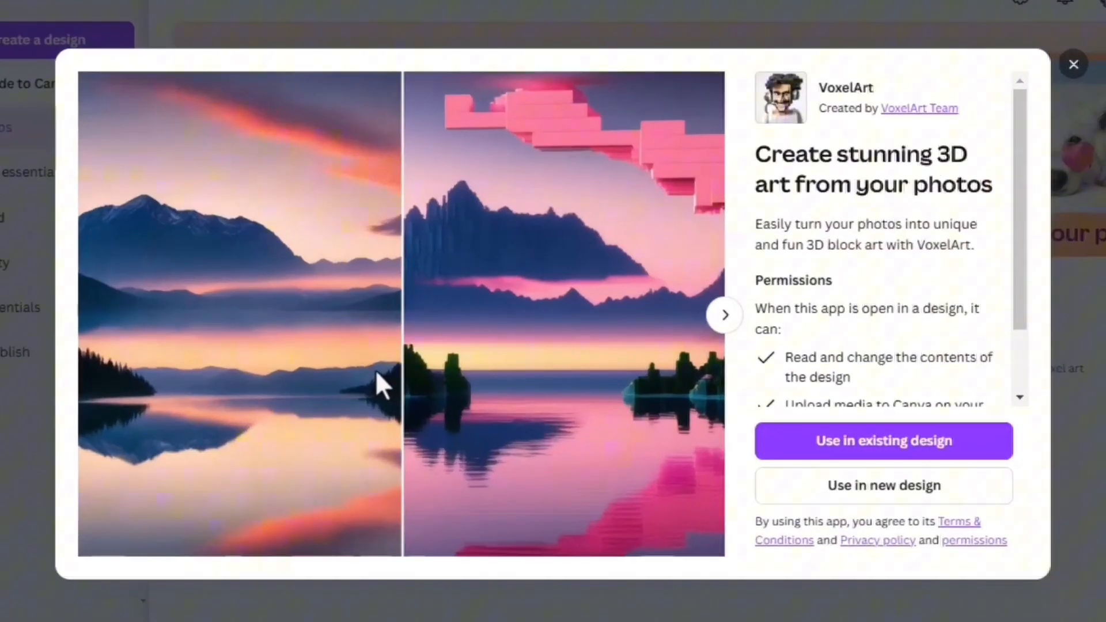
mouse_move(884, 278)
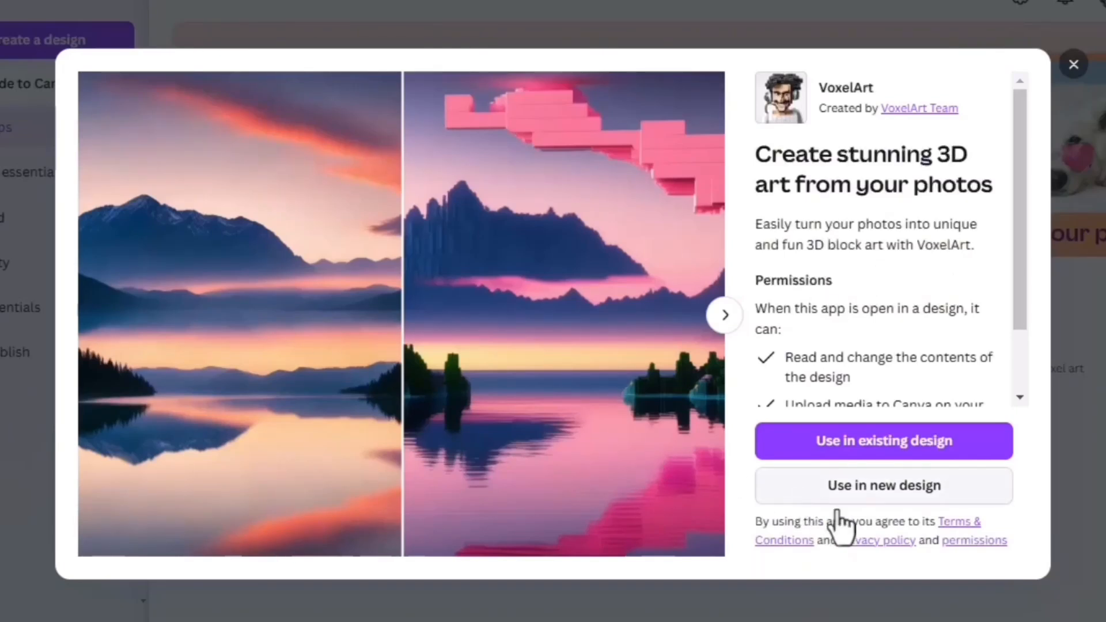
click(884, 441)
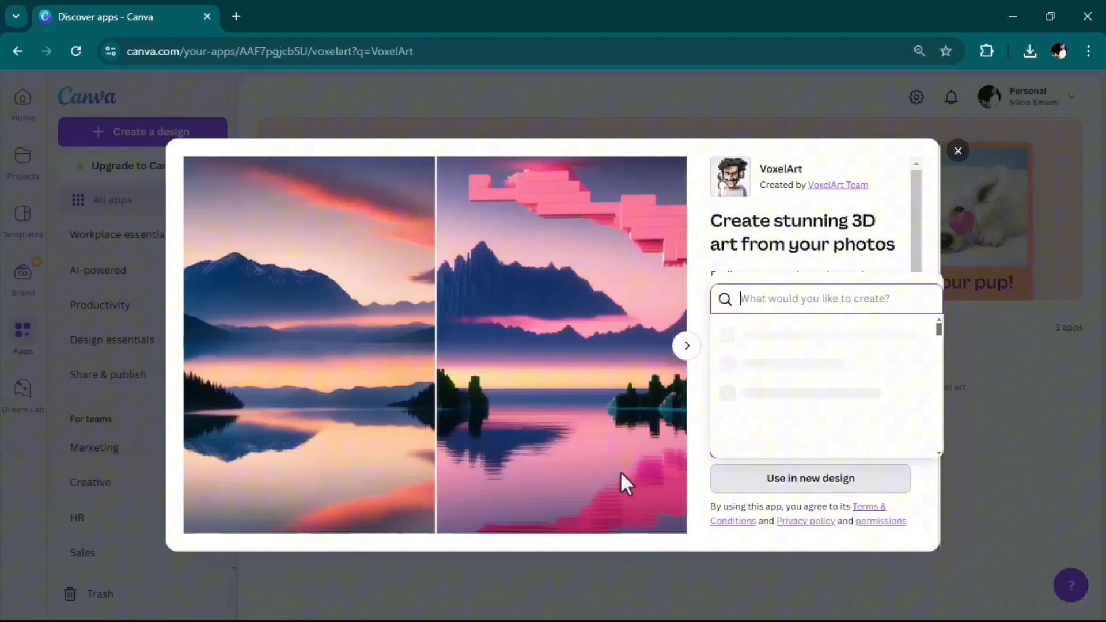
text(y)
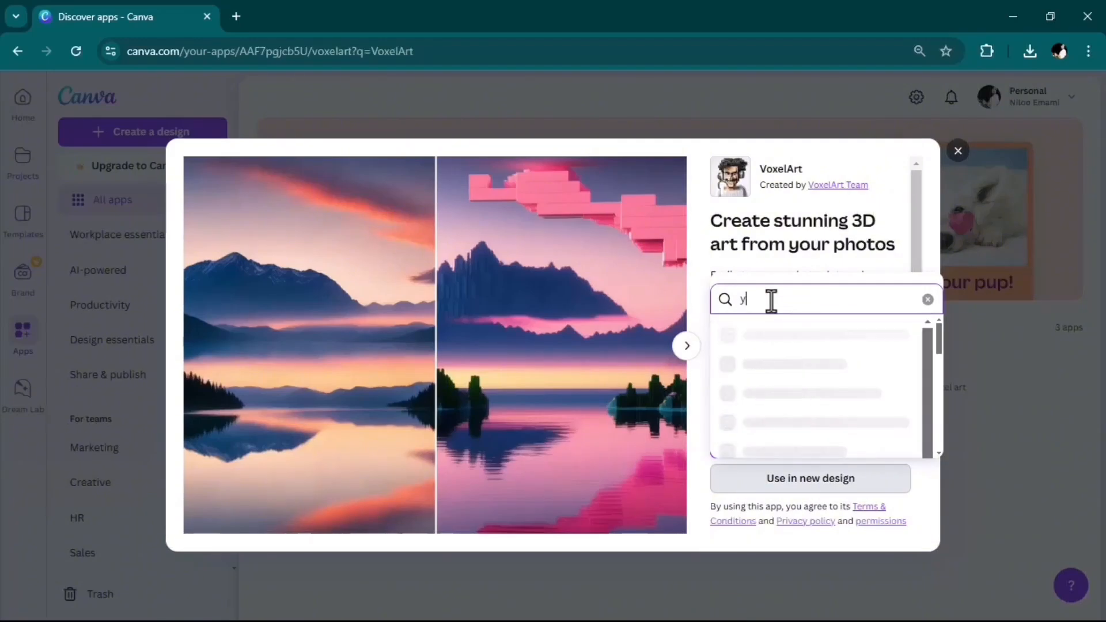
text(ou)
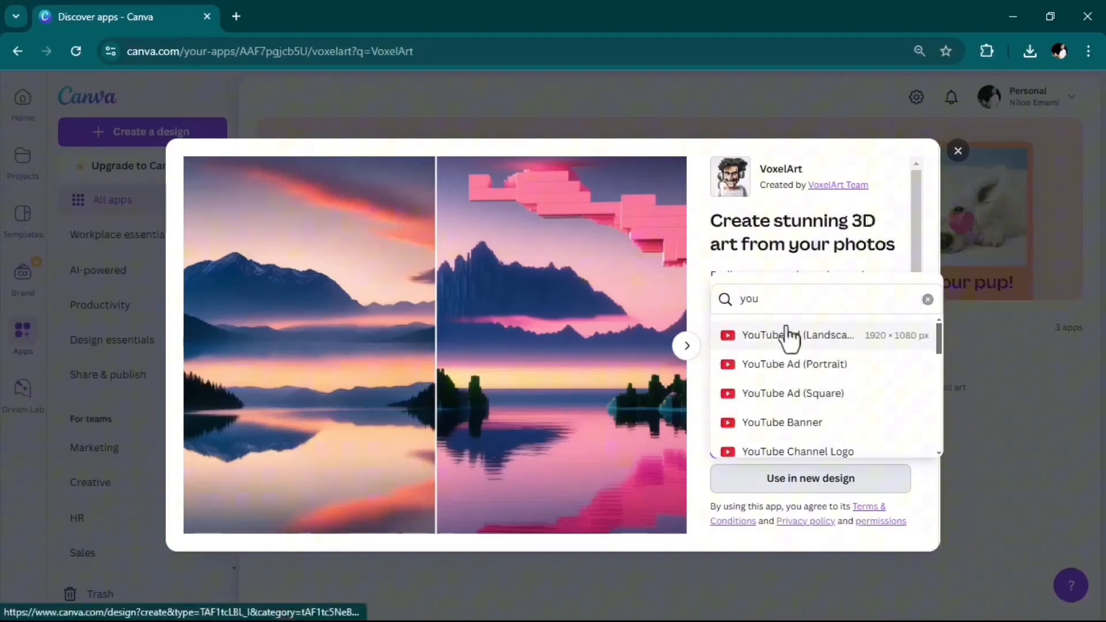
click(787, 336)
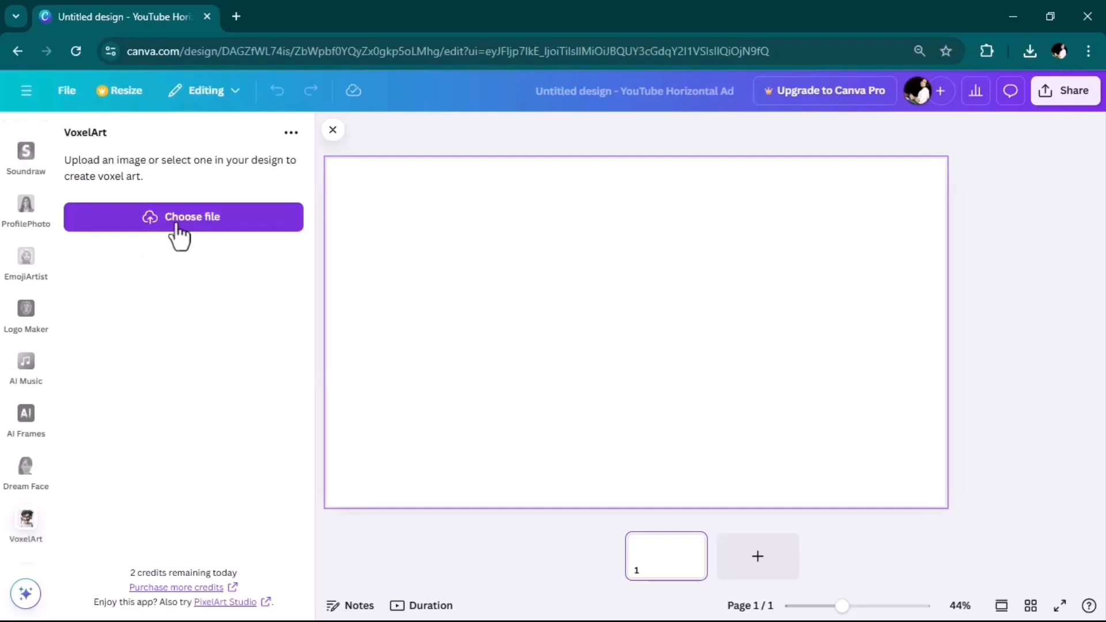
Upload the portrait photo to VoxelArt and arrange the block-art figures beside the resized original on the ad
click(184, 216)
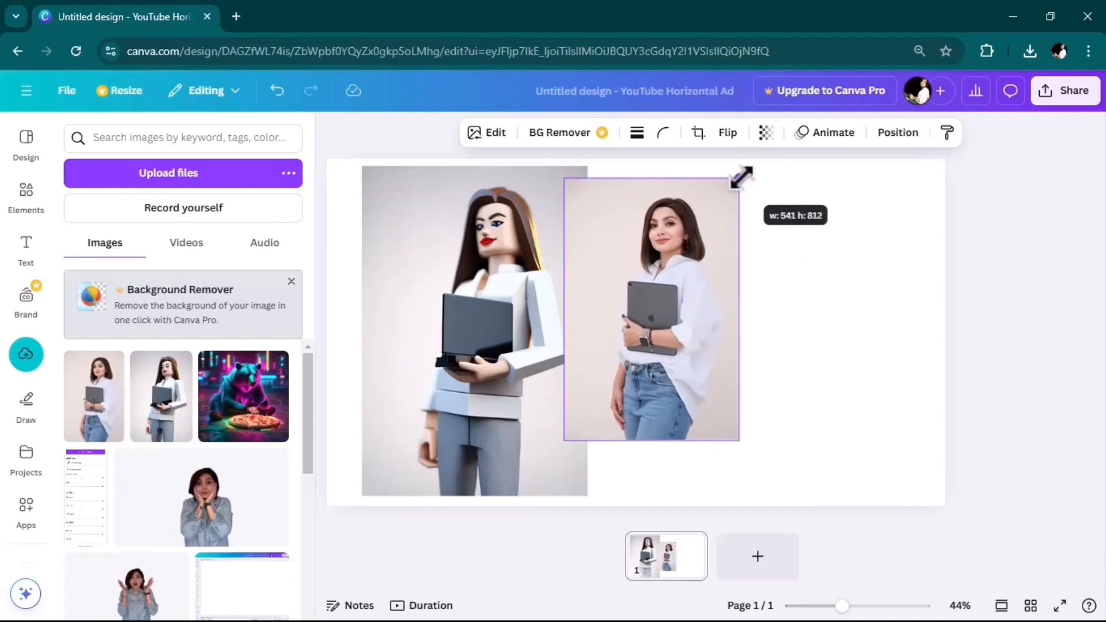
drag(742, 176, 536, 483)
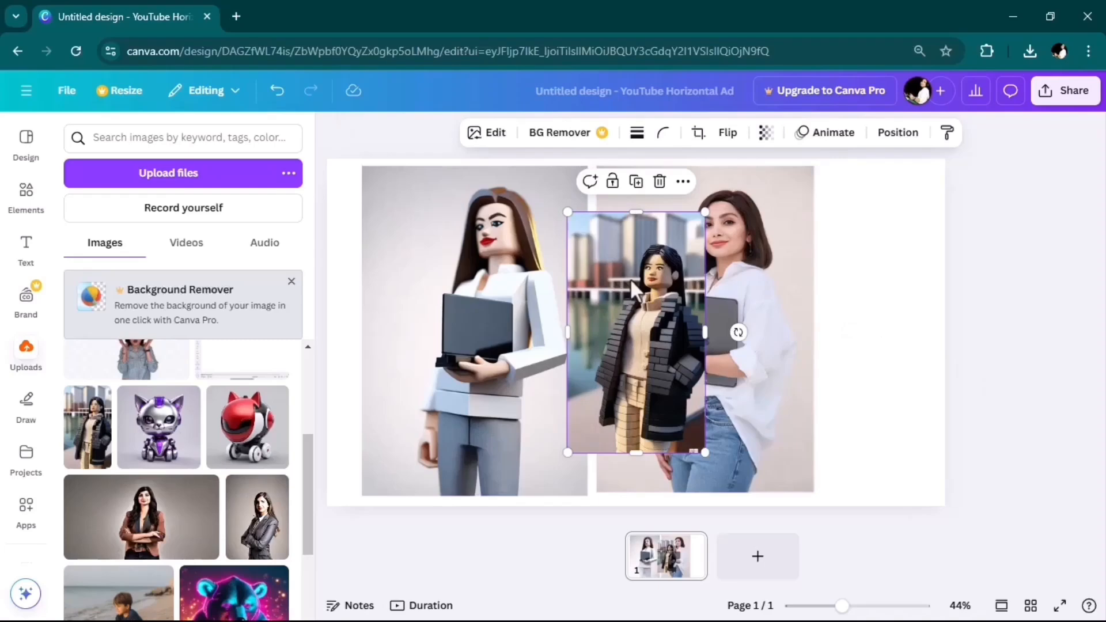
drag(635, 332, 818, 339)
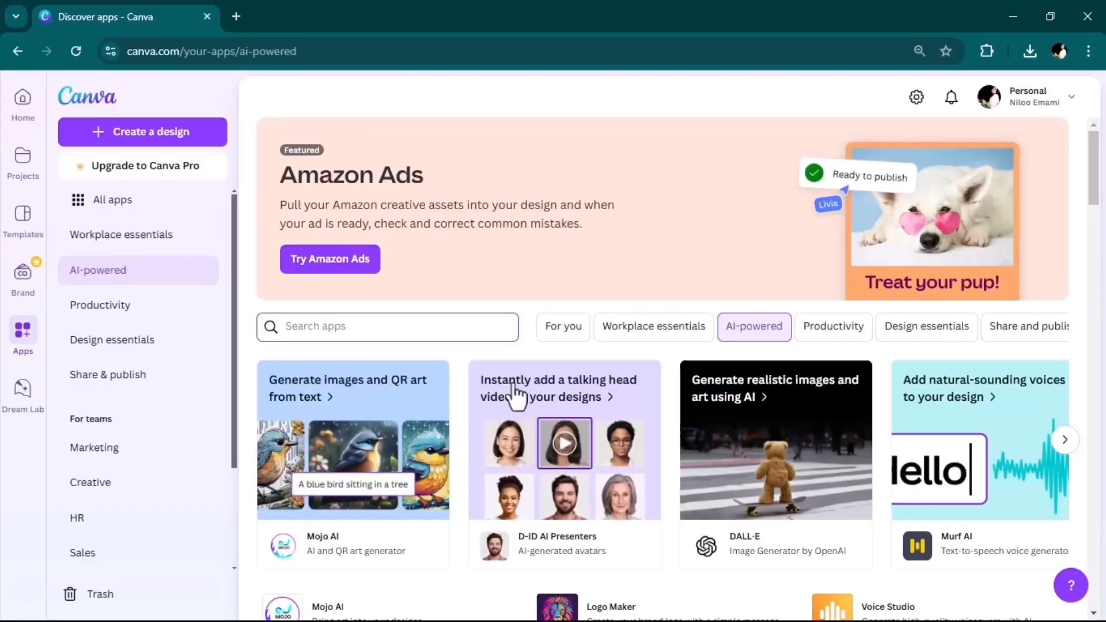
Search 'EmojiArtist' and use it in a new YouTube Ad (Landscape) design
text(emo)
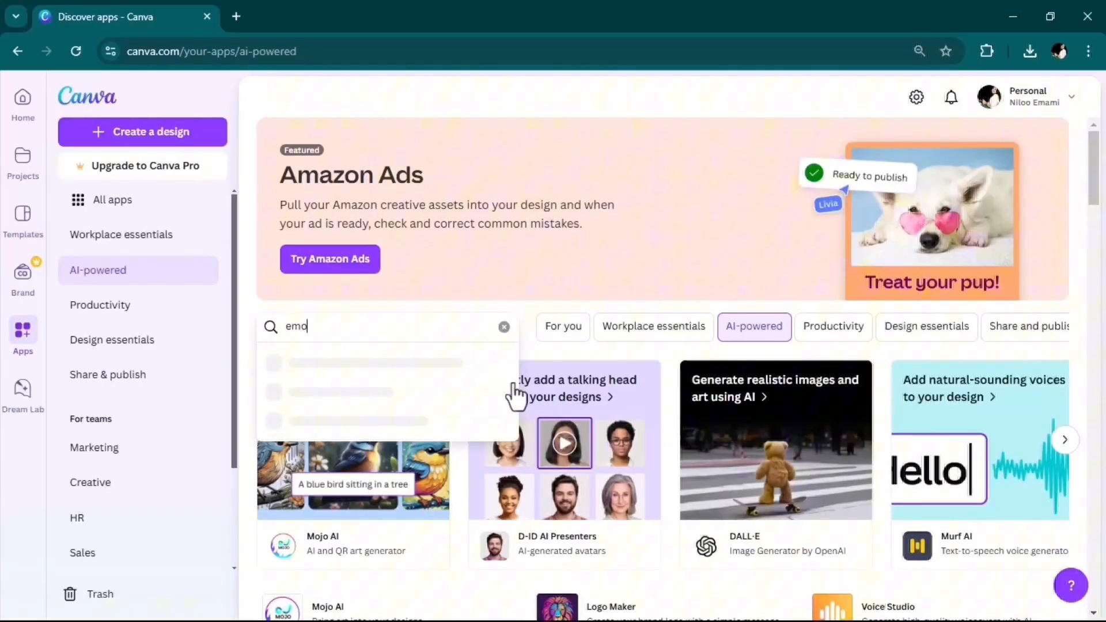
text(EmojiArtist)
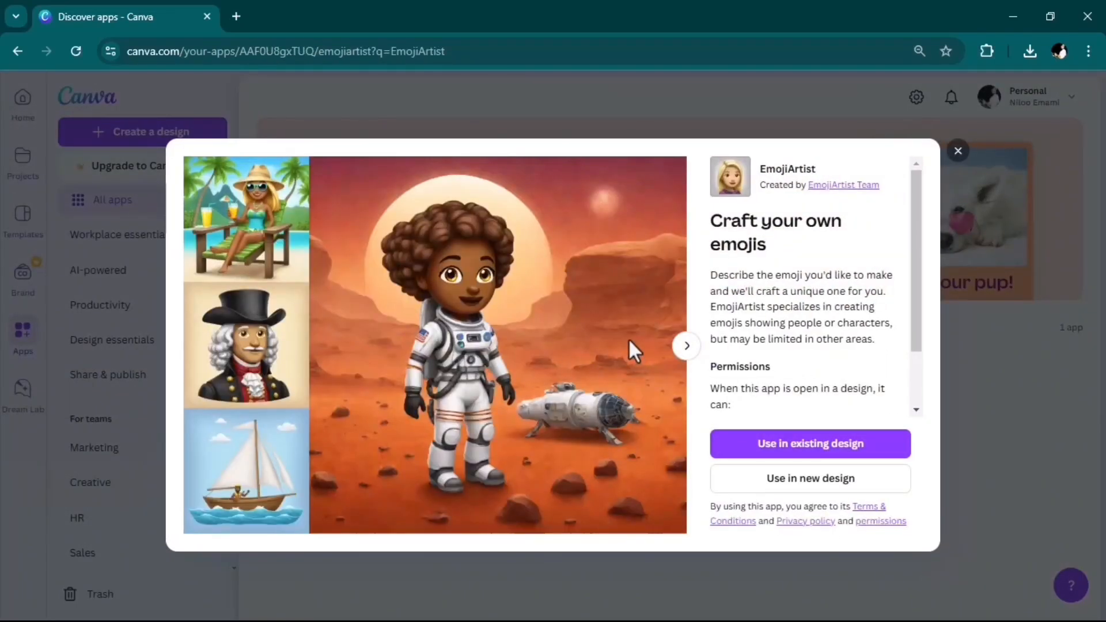
mouse_move(790, 338)
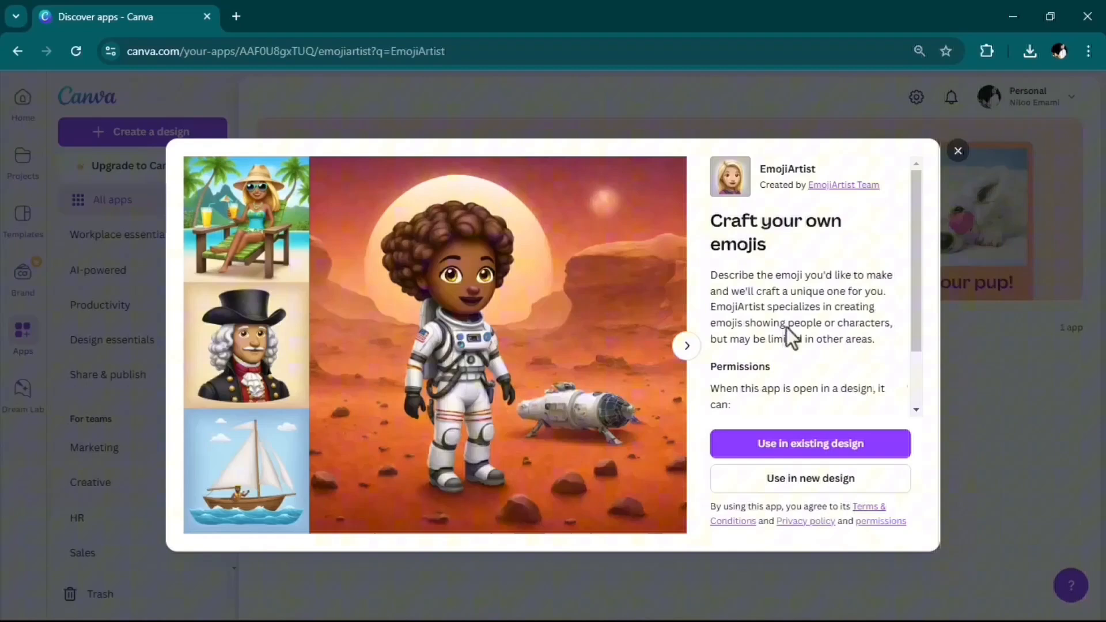
click(810, 478)
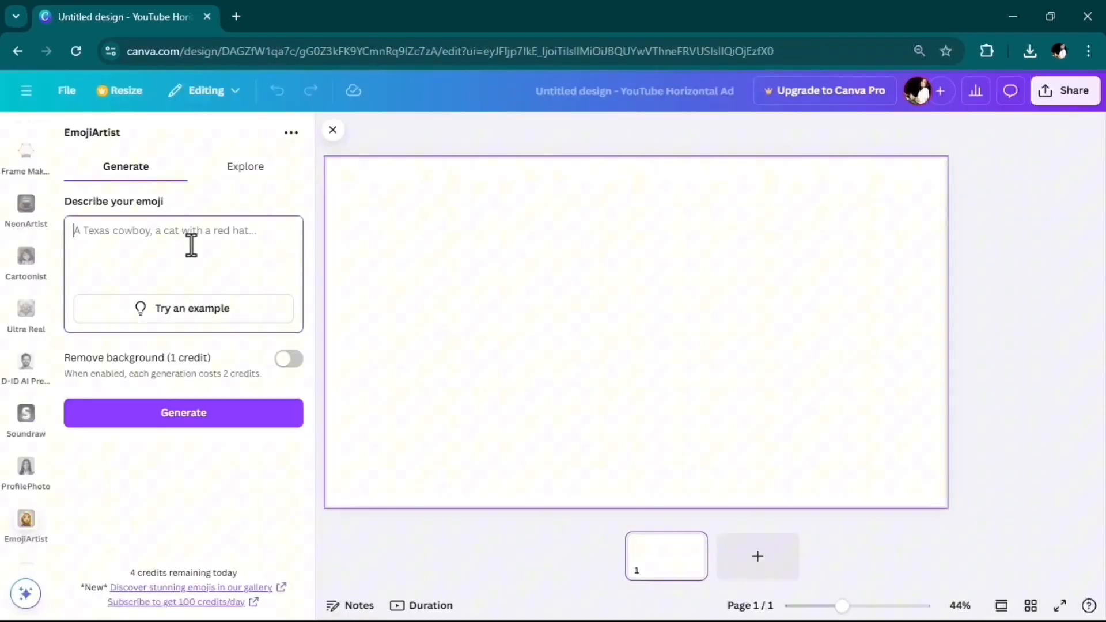
Generate a cat robot emoji in a silver and purple outfit and place it on the ad
text(a cat robot in silver a)
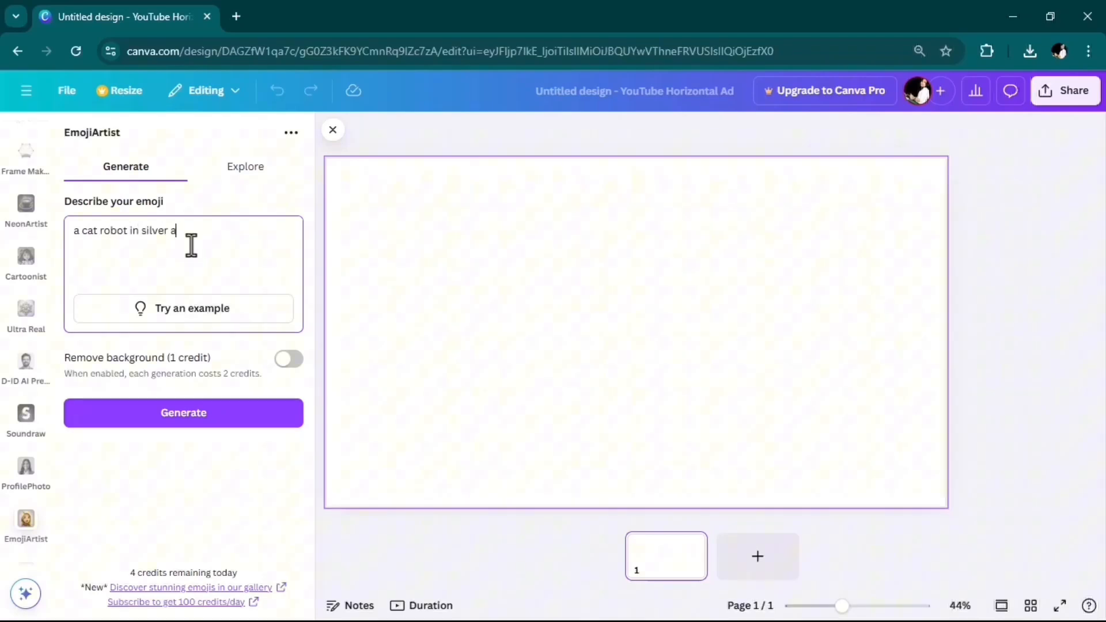
text(nd purple outfit)
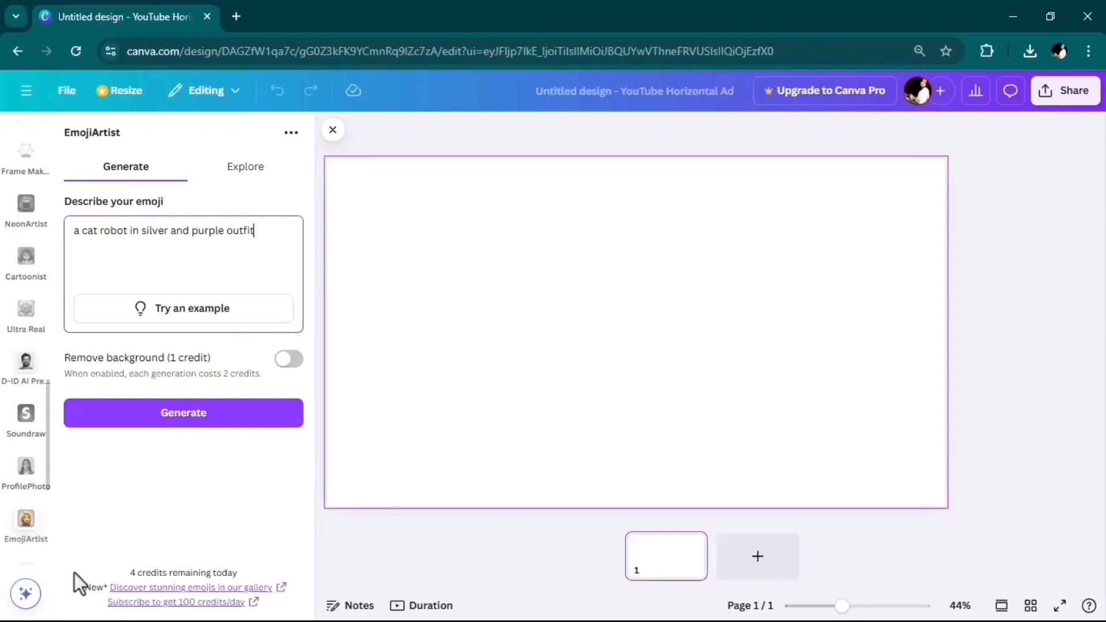
click(183, 413)
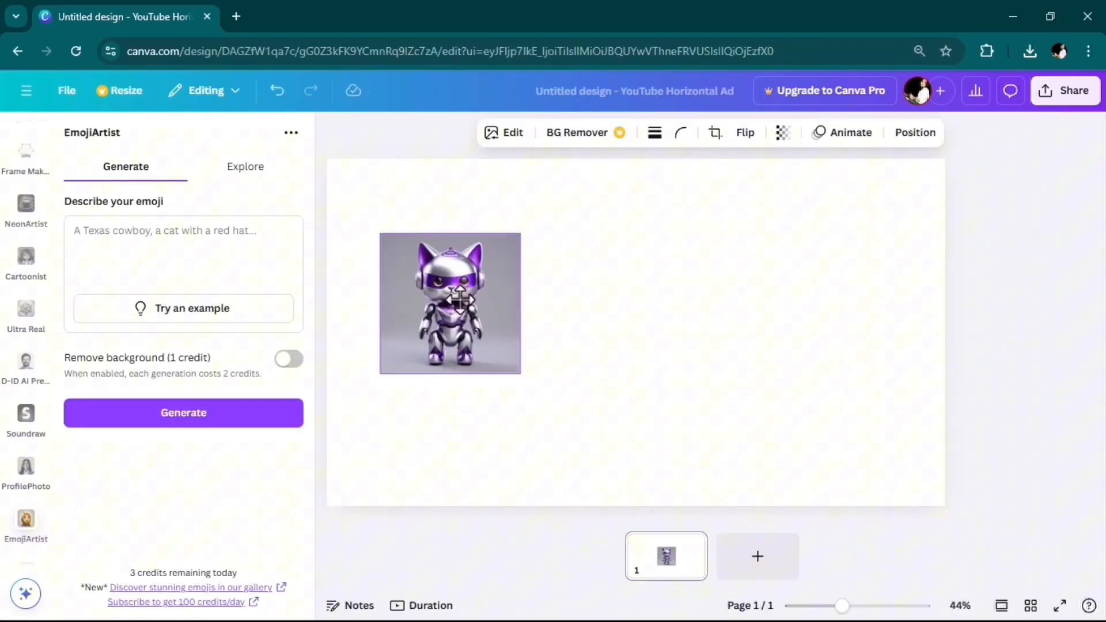
drag(383, 232, 353, 216)
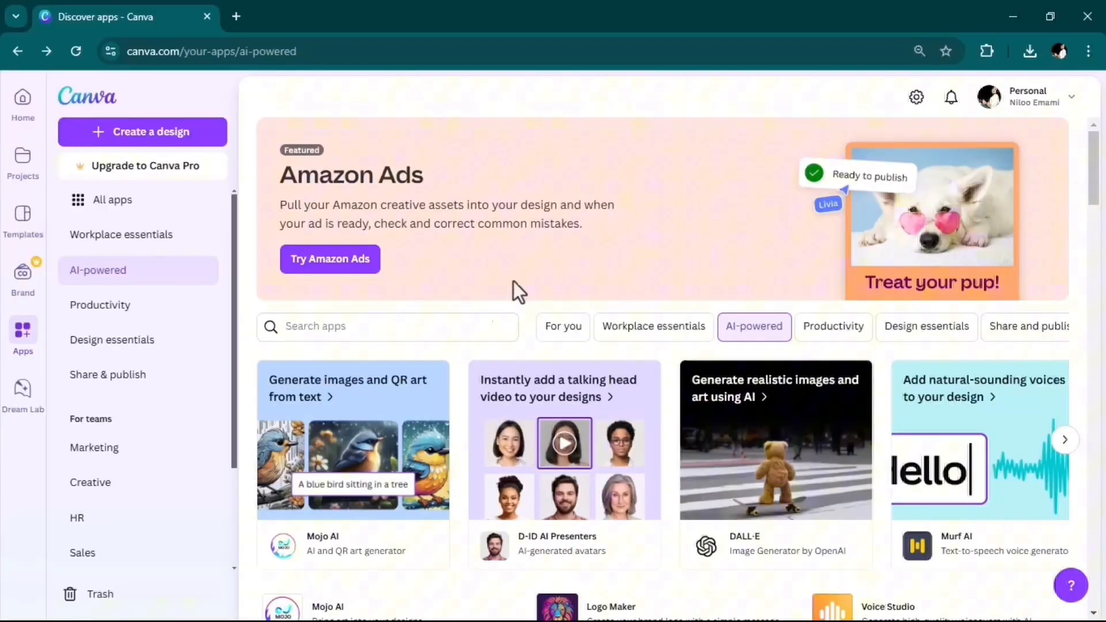
Search 'animeify' and use Animeify in a new YouTube Ad (Landscape) design ready for a photo
text(animeify)
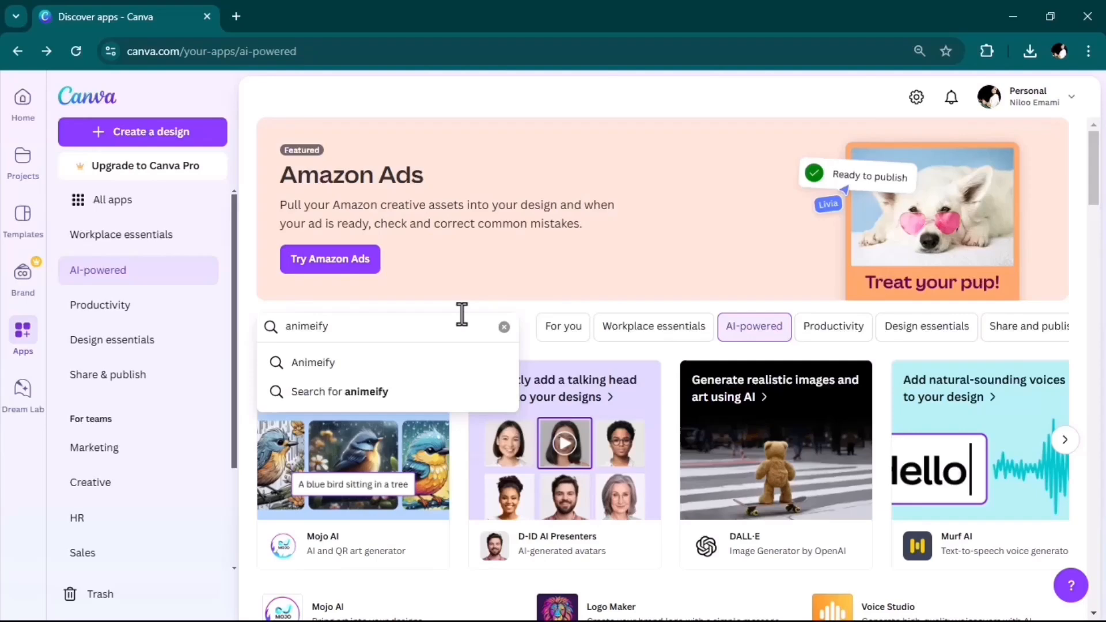
click(313, 362)
text(you)
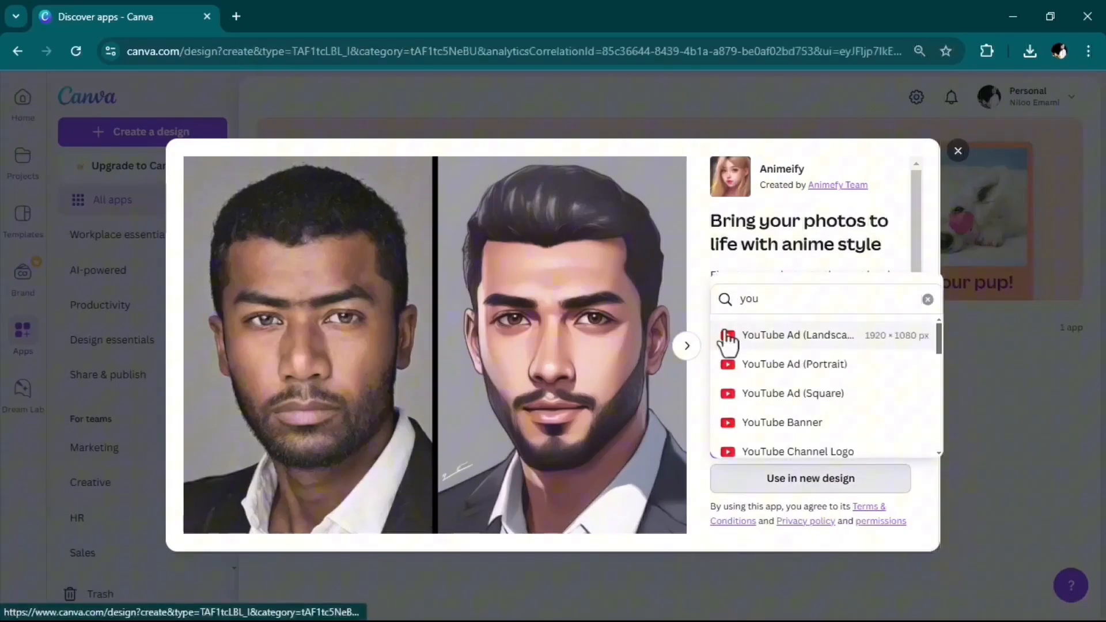
click(798, 336)
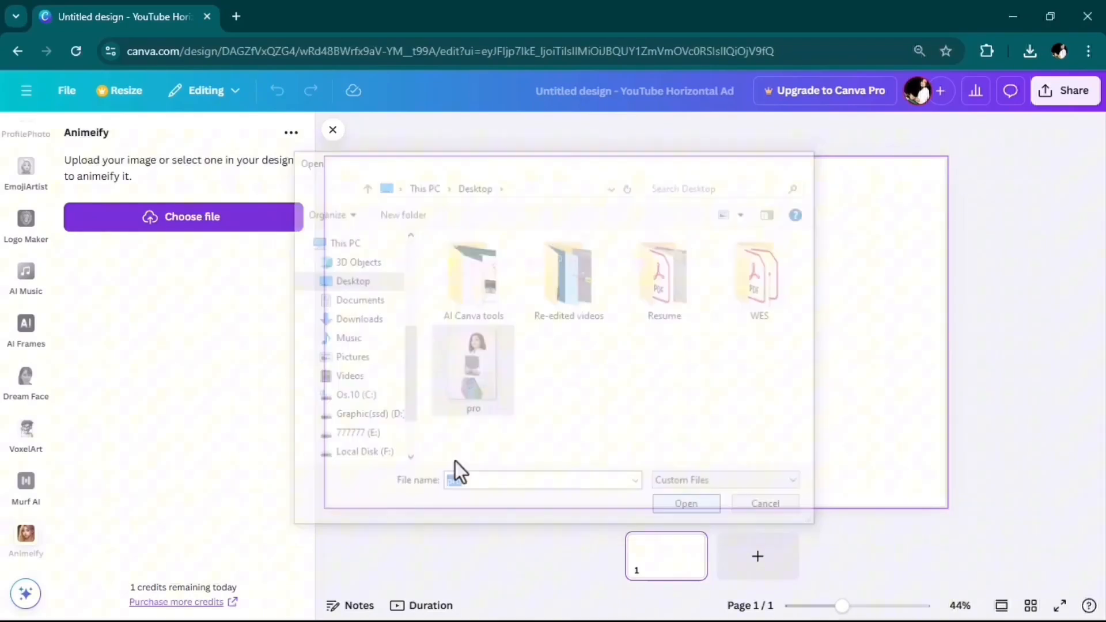
Convert the portrait photo with Animeify, then position and enlarge the anime image on the ad
click(685, 503)
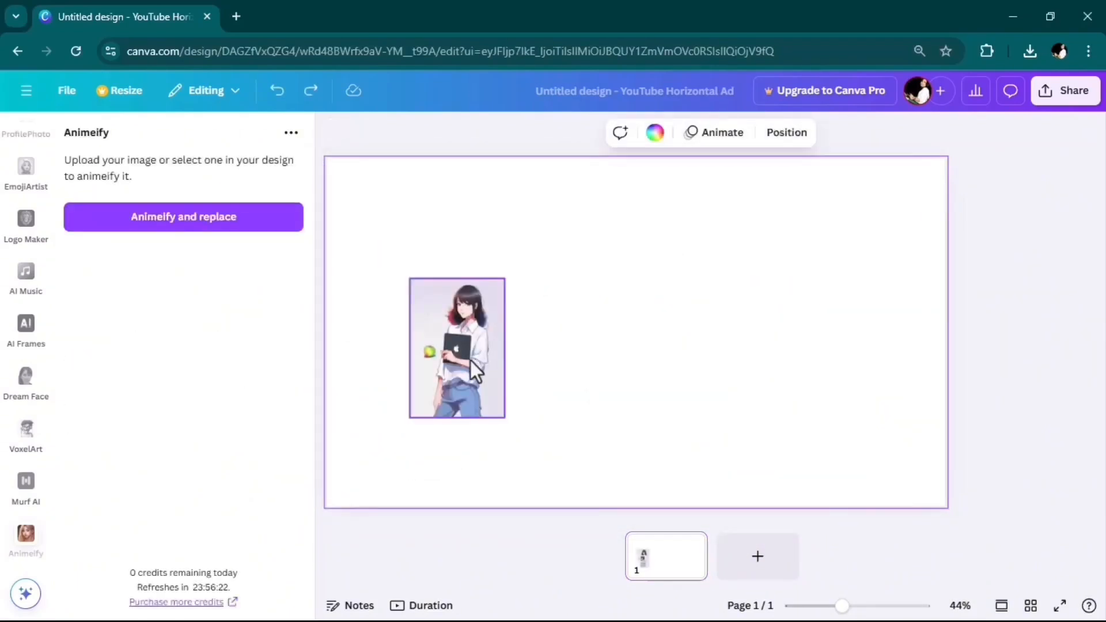
drag(409, 282, 415, 219)
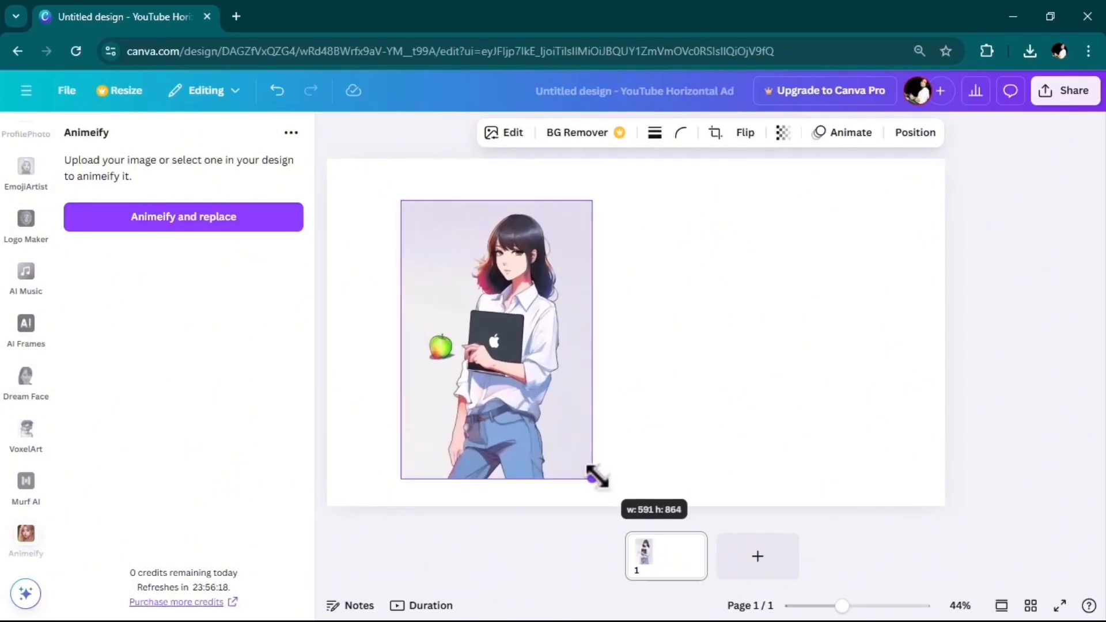
drag(589, 474, 598, 485)
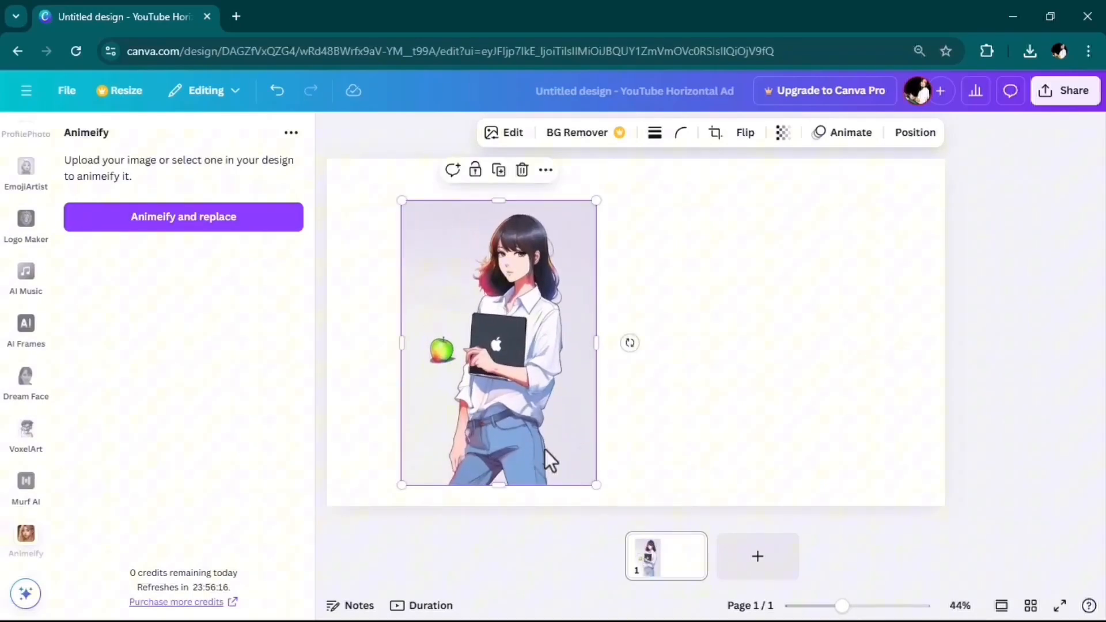